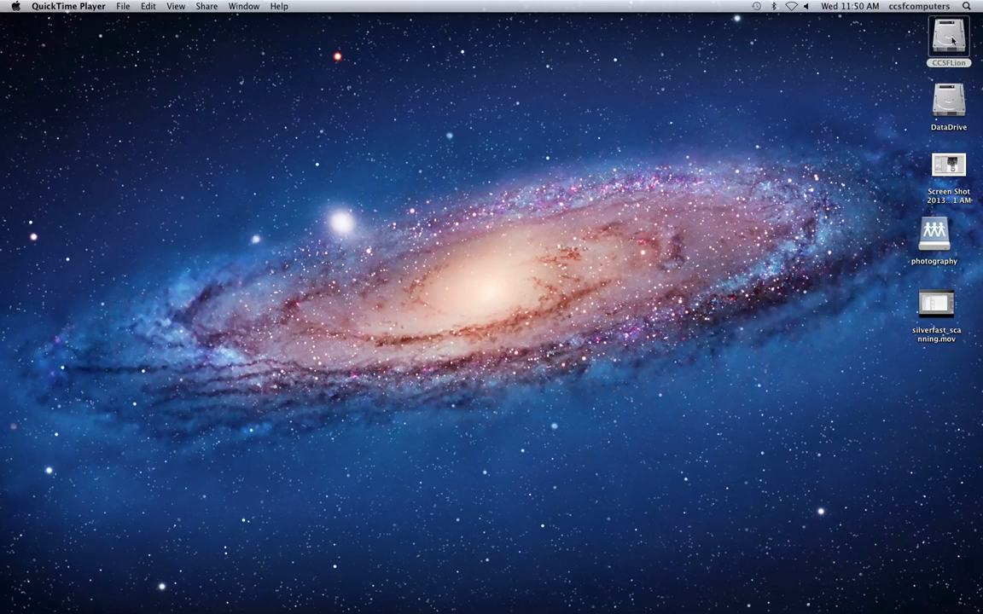
Browse the CCSFLion drive's Applications list down to the SilverFast 8 application and select it.
double_click(949, 38)
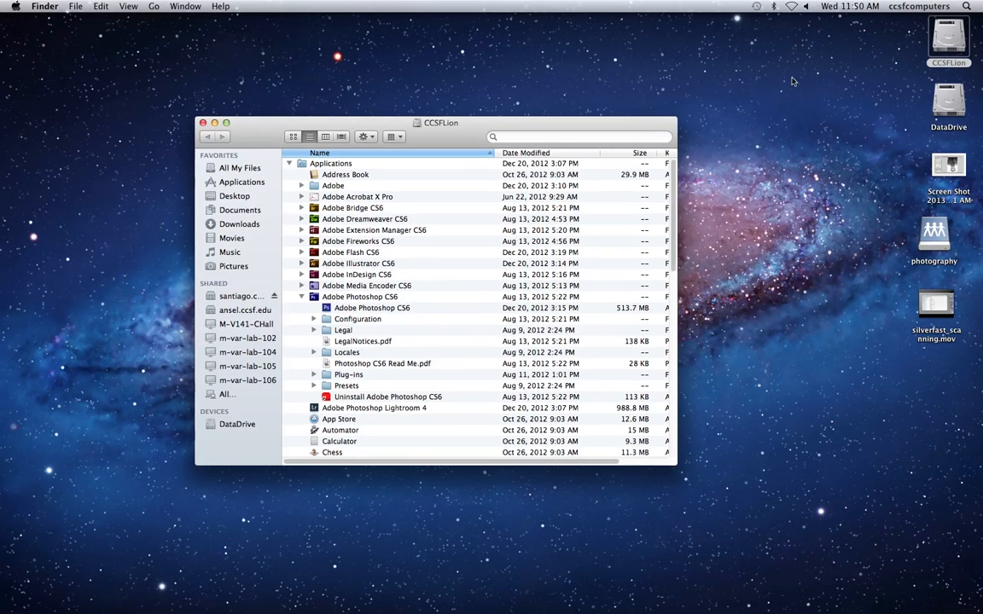
click(358, 297)
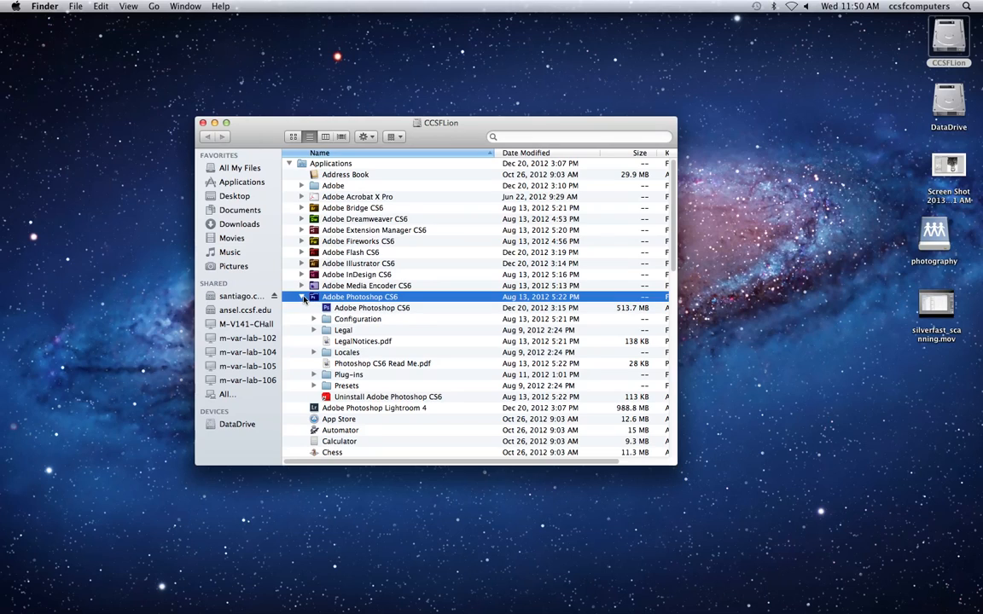
scroll(down, 3)
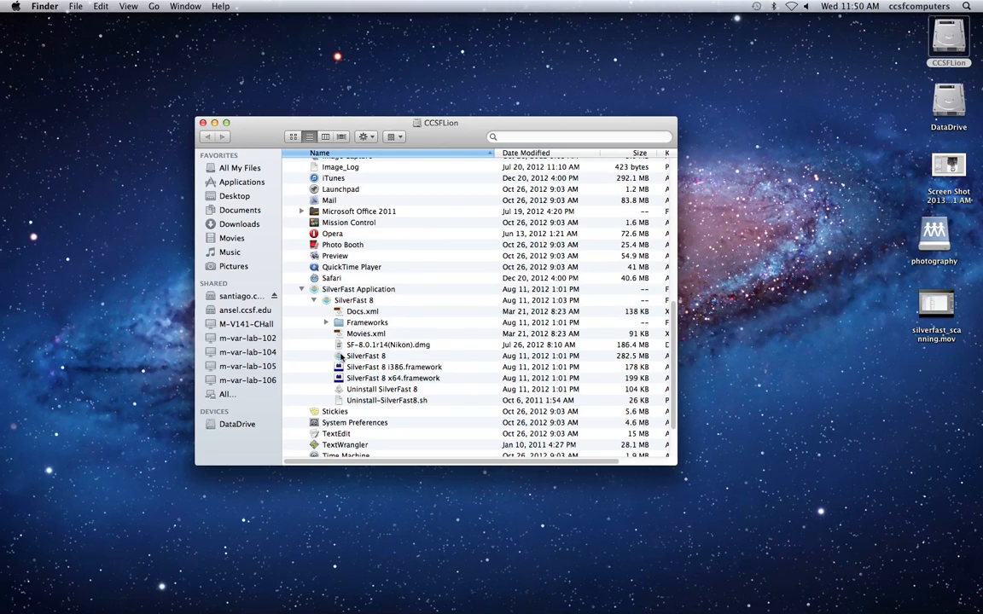
click(365, 357)
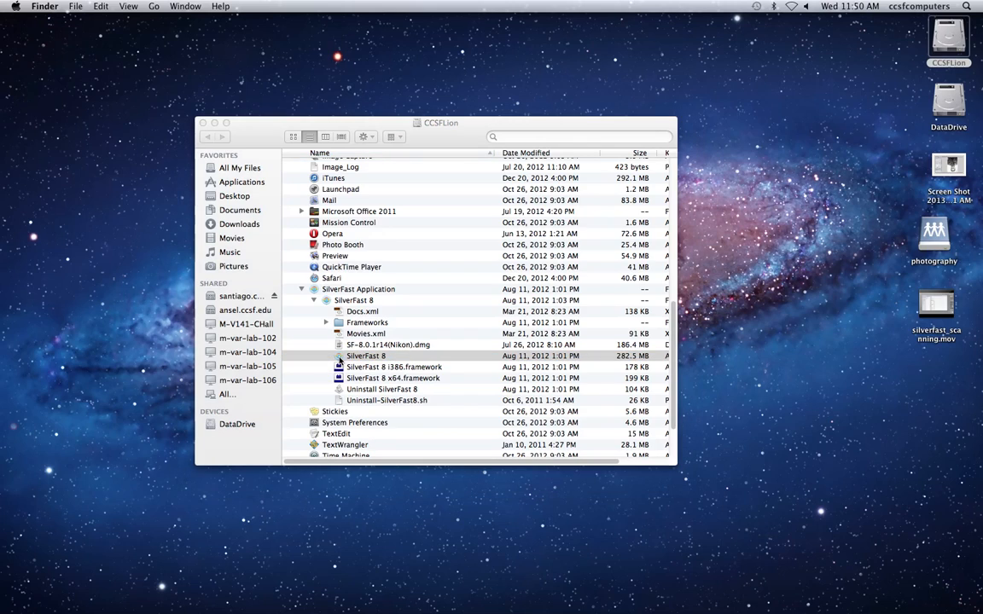
Launch SilverFast 8 and position its welcome window showing the Nikon LS5000 as image source.
double_click(365, 357)
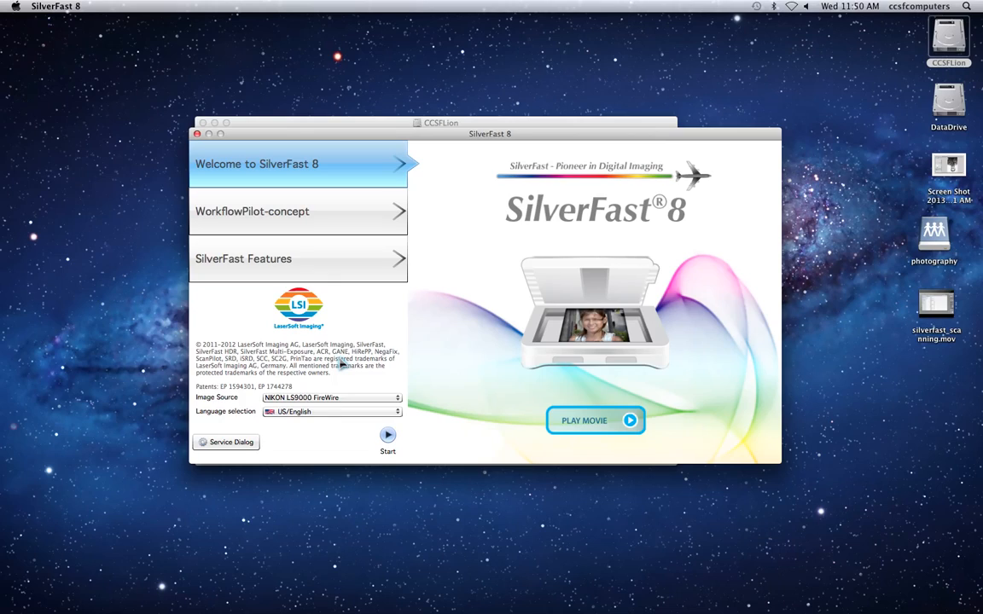
drag(490, 133, 466, 89)
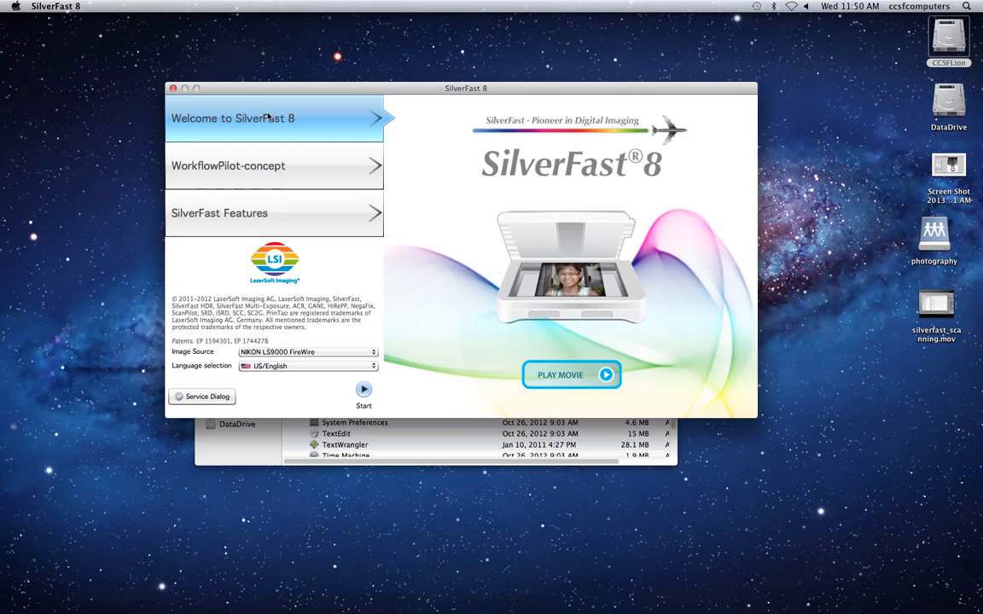
mouse_move(547, 375)
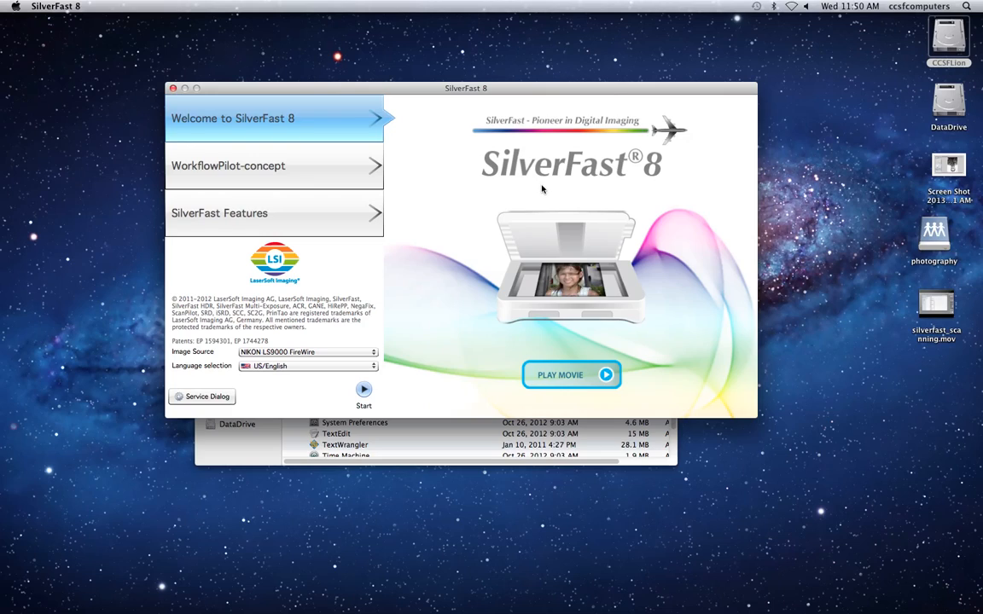
mouse_move(201, 367)
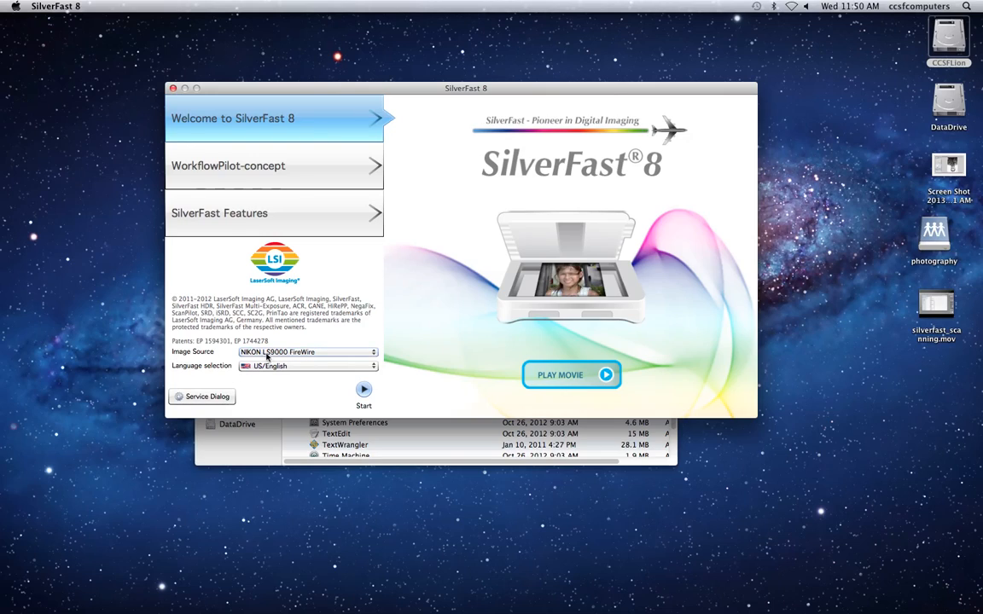
mouse_move(363, 389)
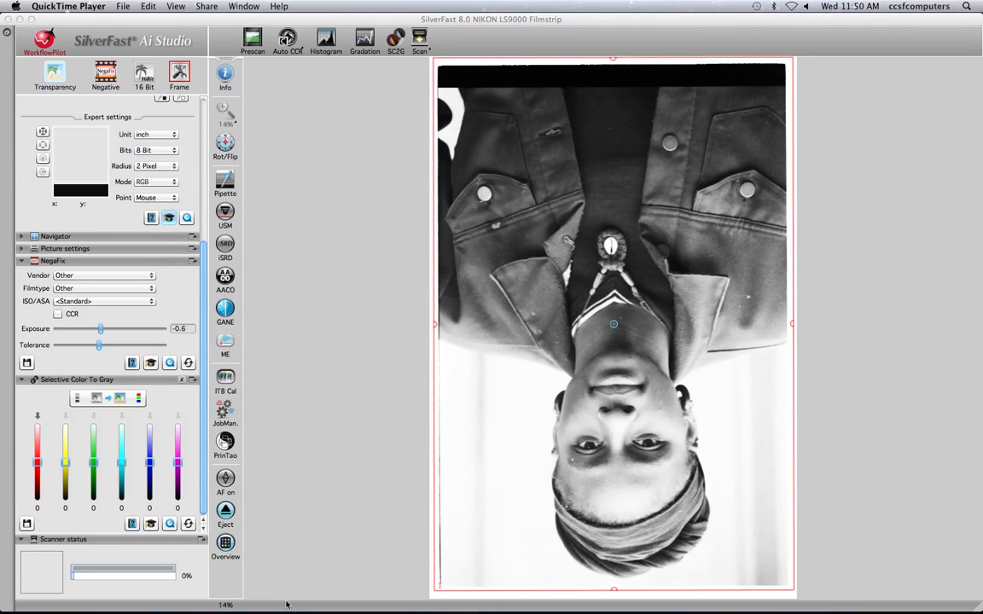
mouse_move(717, 228)
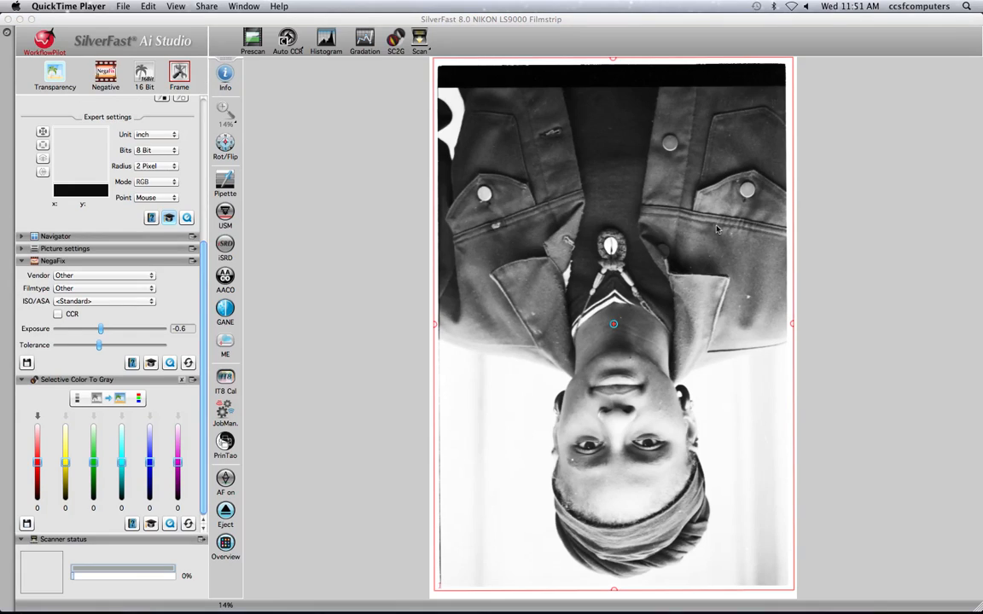
mouse_move(648, 573)
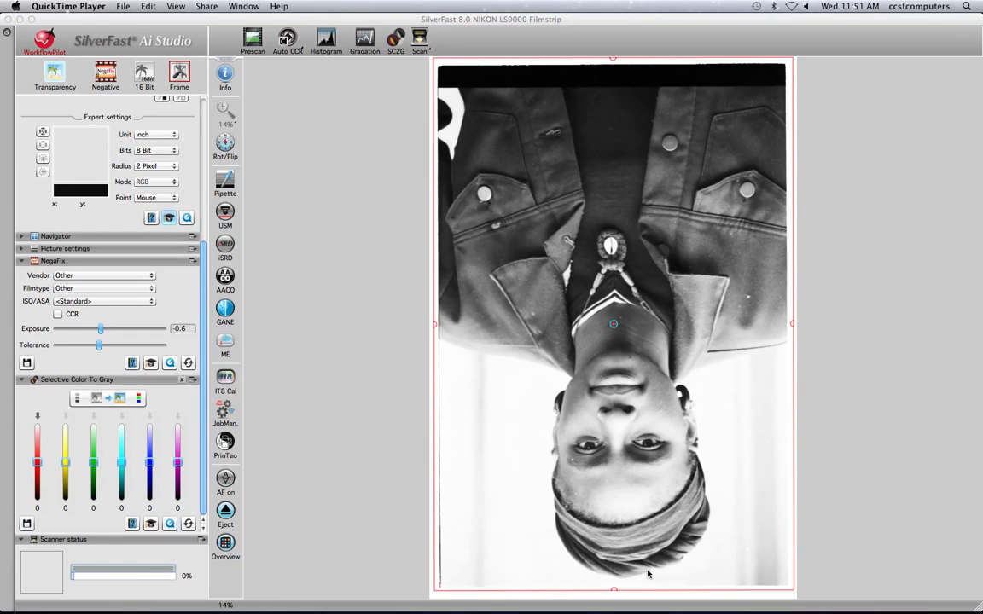
mouse_move(398, 294)
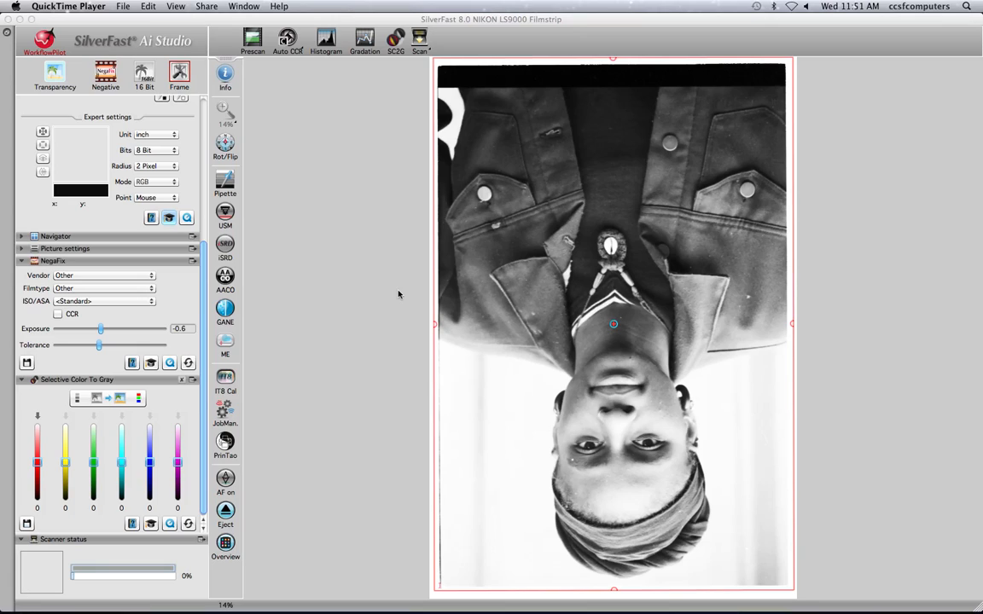
mouse_move(896, 6)
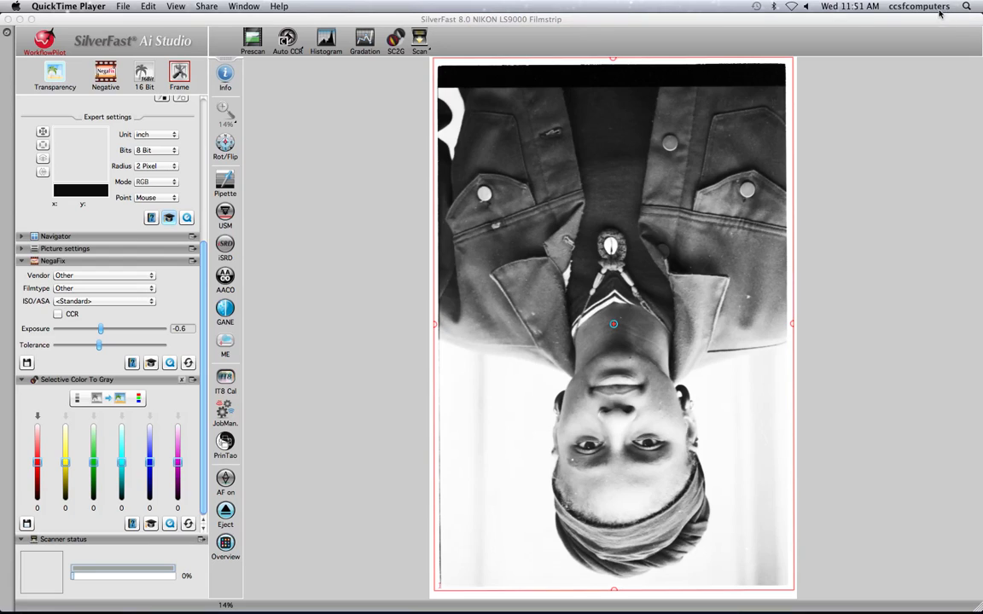
mouse_move(896, 7)
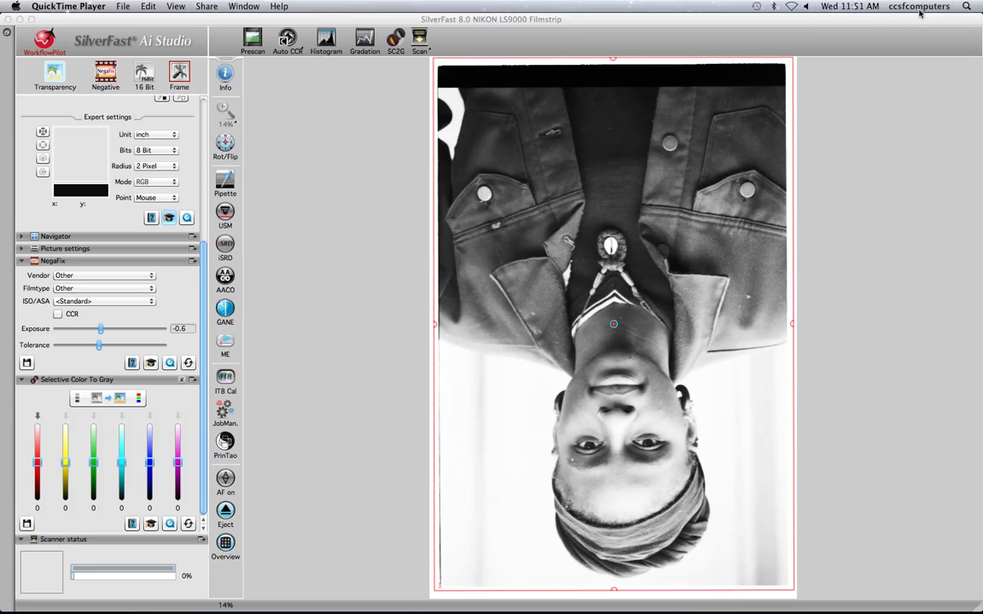
mouse_move(768, 143)
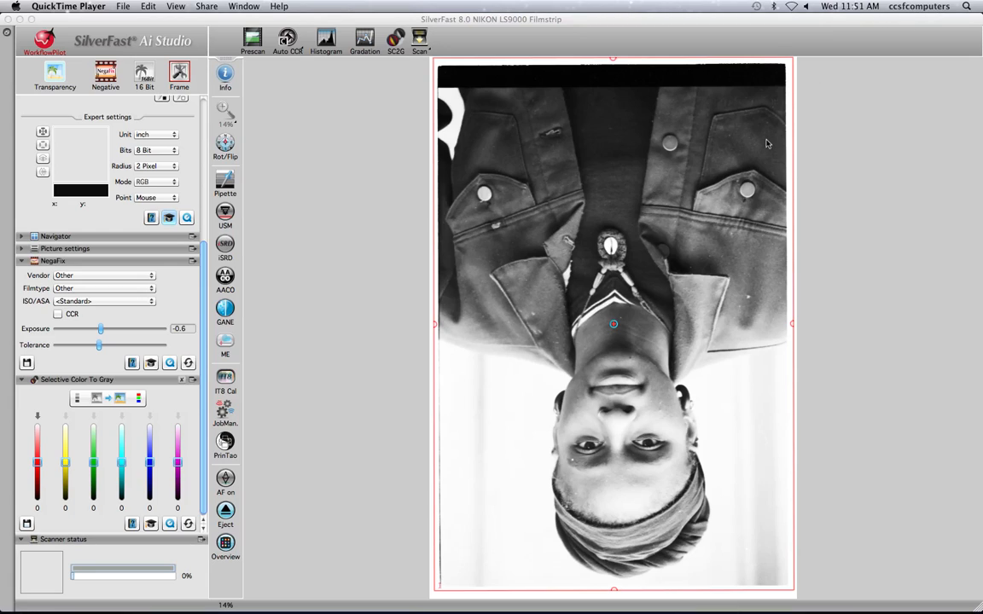
mouse_move(775, 133)
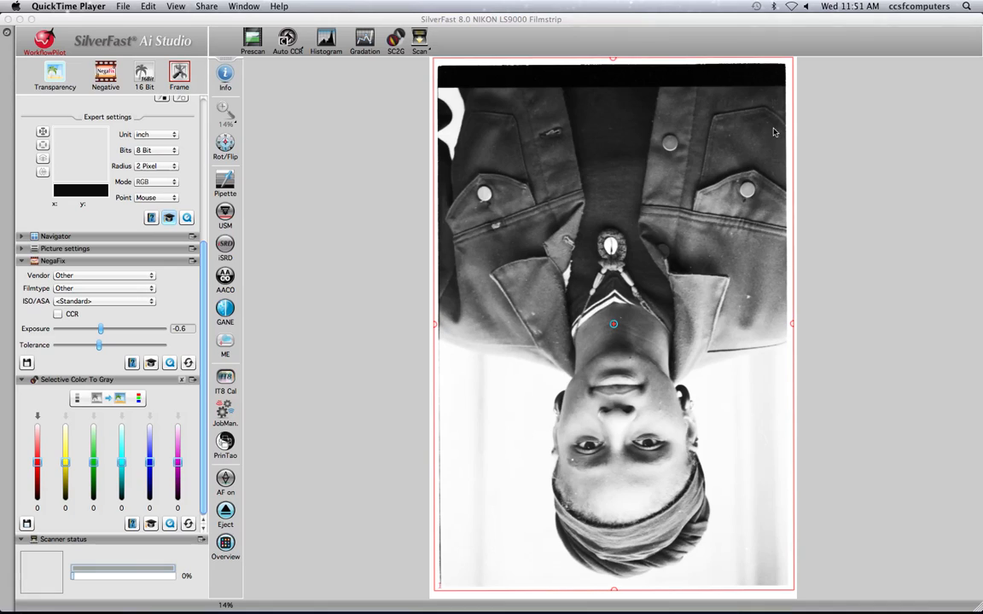
mouse_move(828, 187)
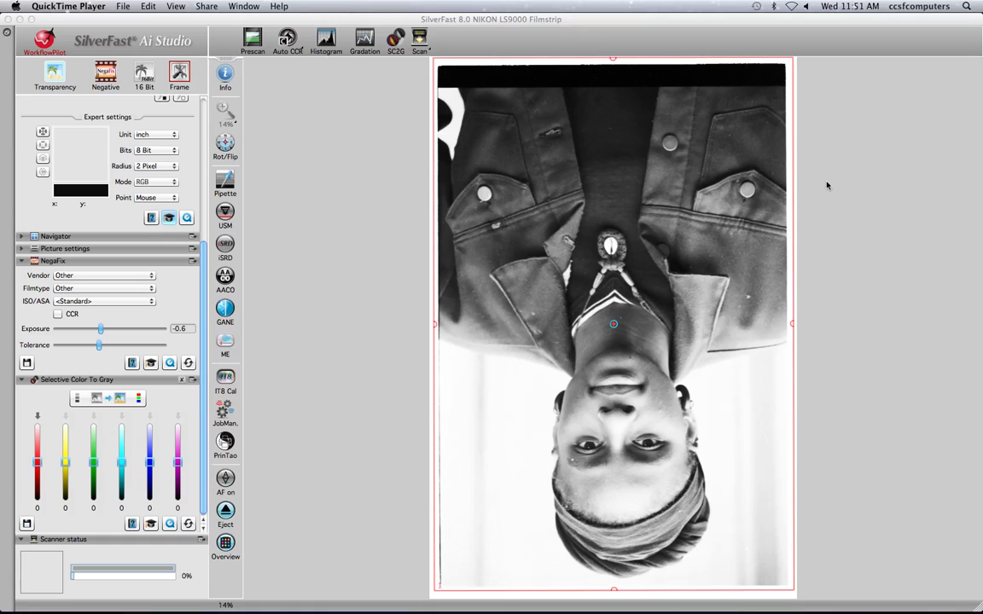
mouse_move(809, 164)
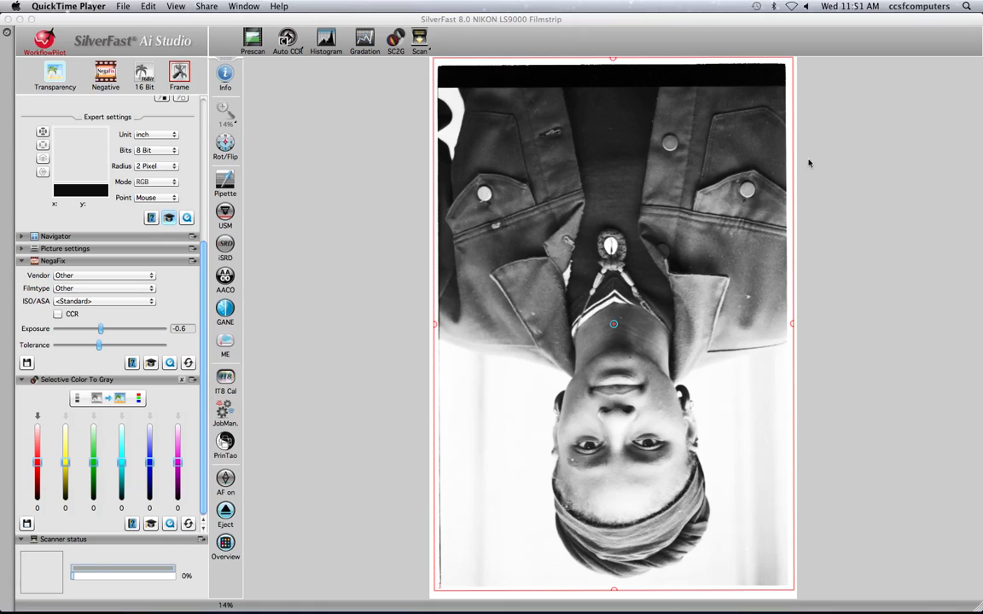
mouse_move(122, 96)
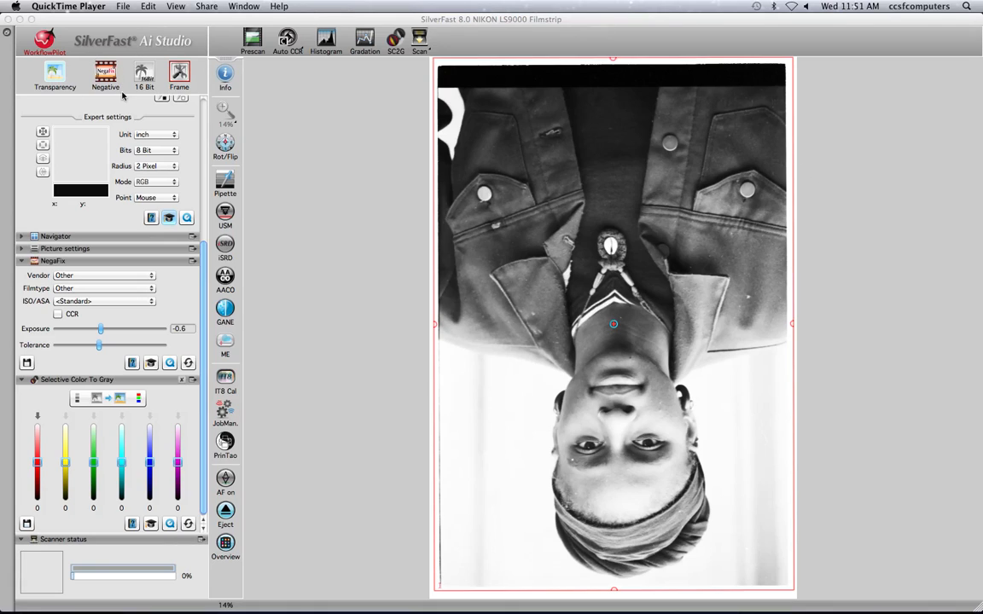
Set the film type to Negative from the toolbar dropdown.
click(106, 75)
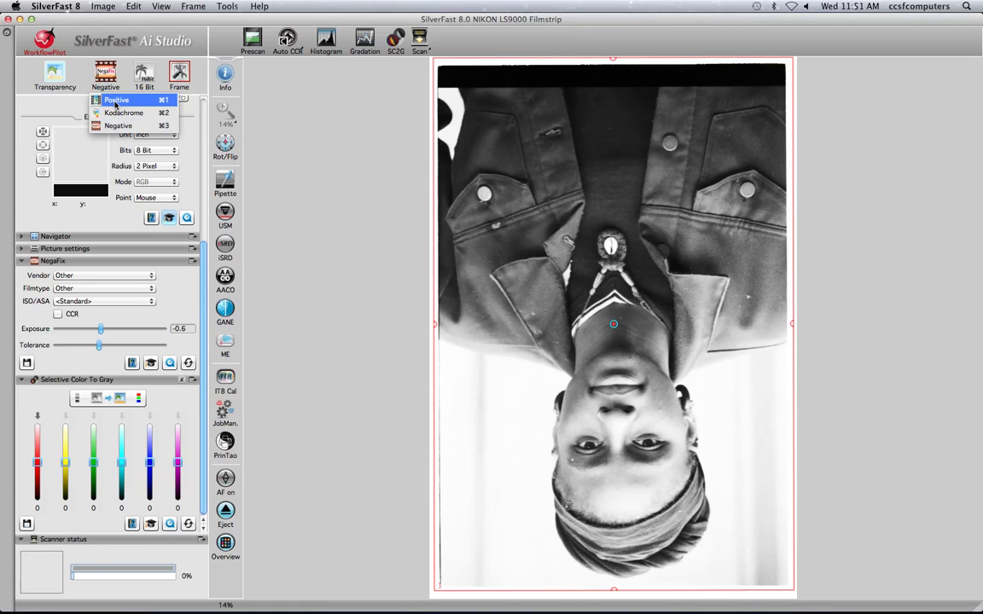
mouse_move(118, 127)
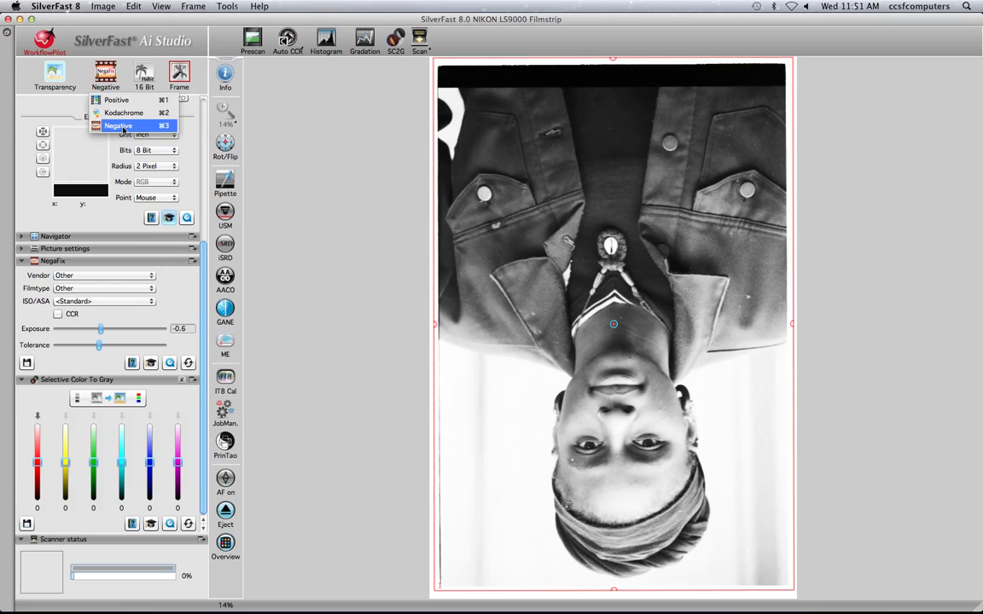
click(120, 127)
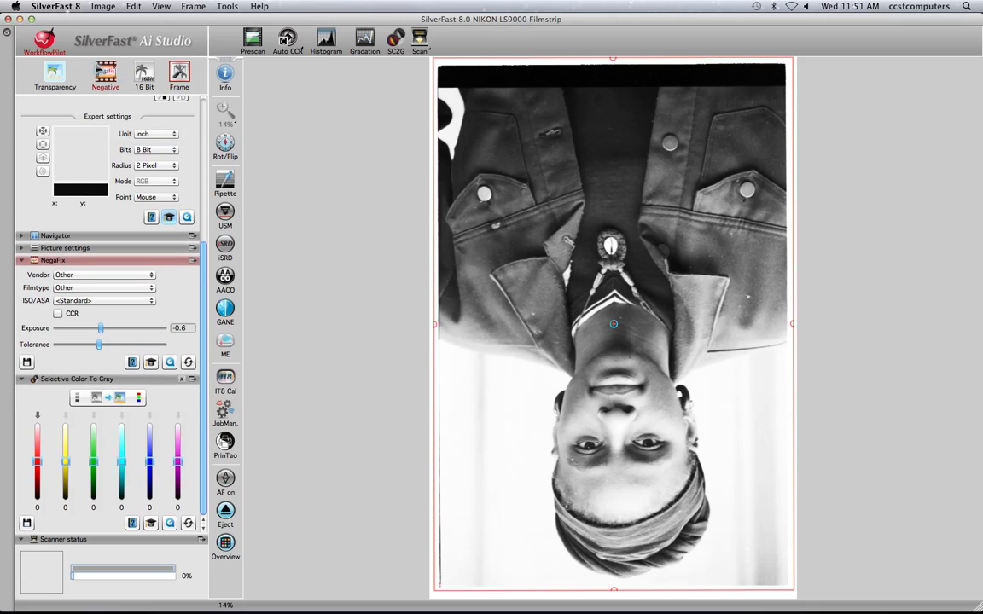
mouse_move(106, 72)
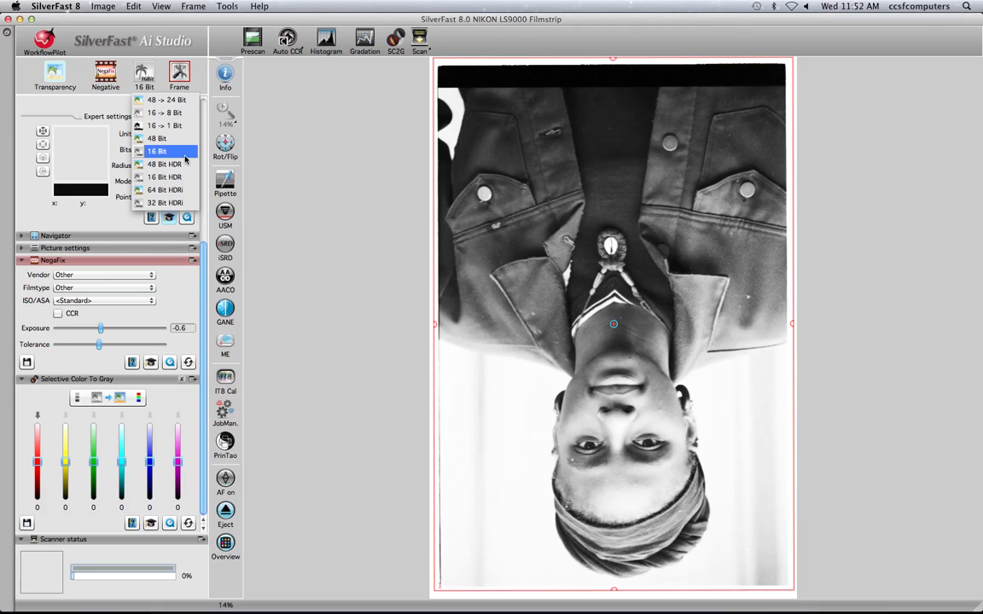
mouse_move(186, 157)
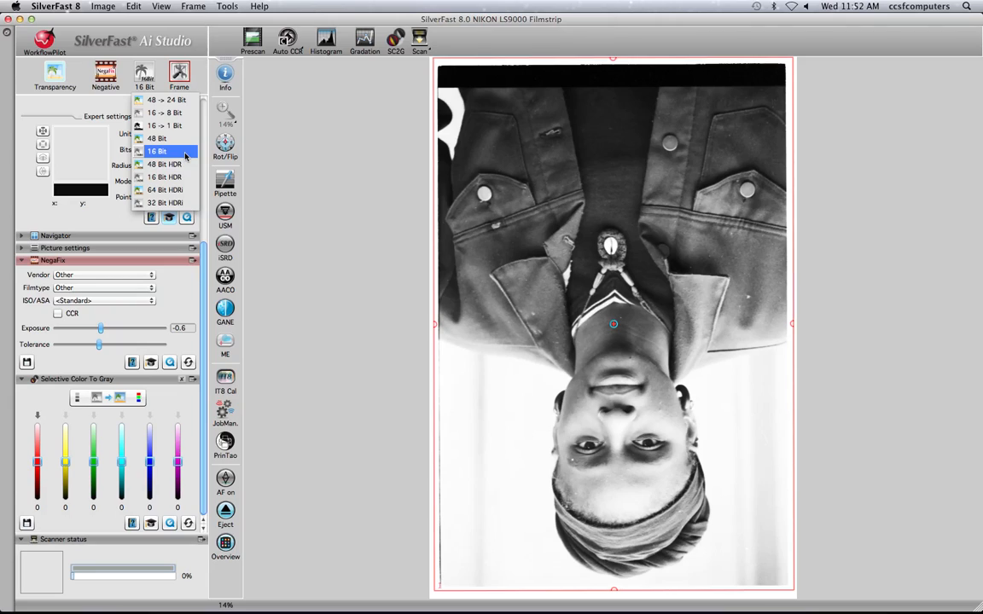
mouse_move(157, 138)
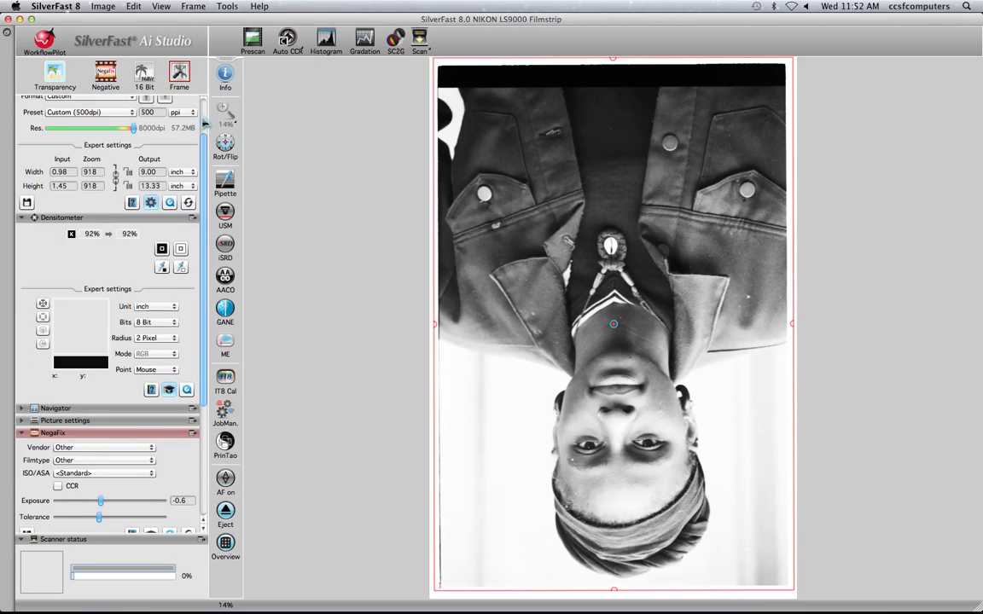
Show the twelve-frame filmstrip overview and pick frame 1.
click(252, 41)
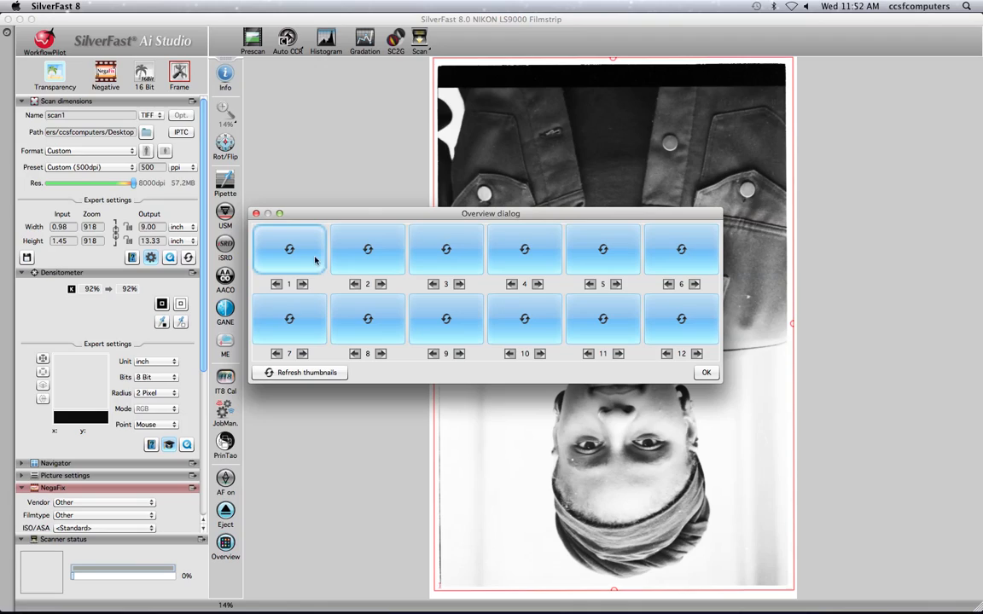
mouse_move(444, 248)
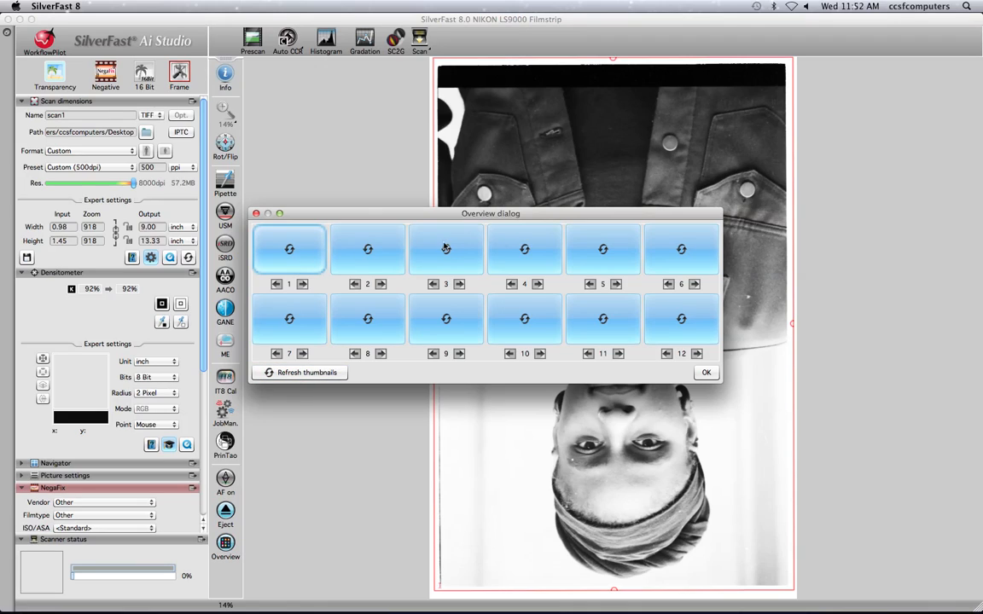
mouse_move(641, 314)
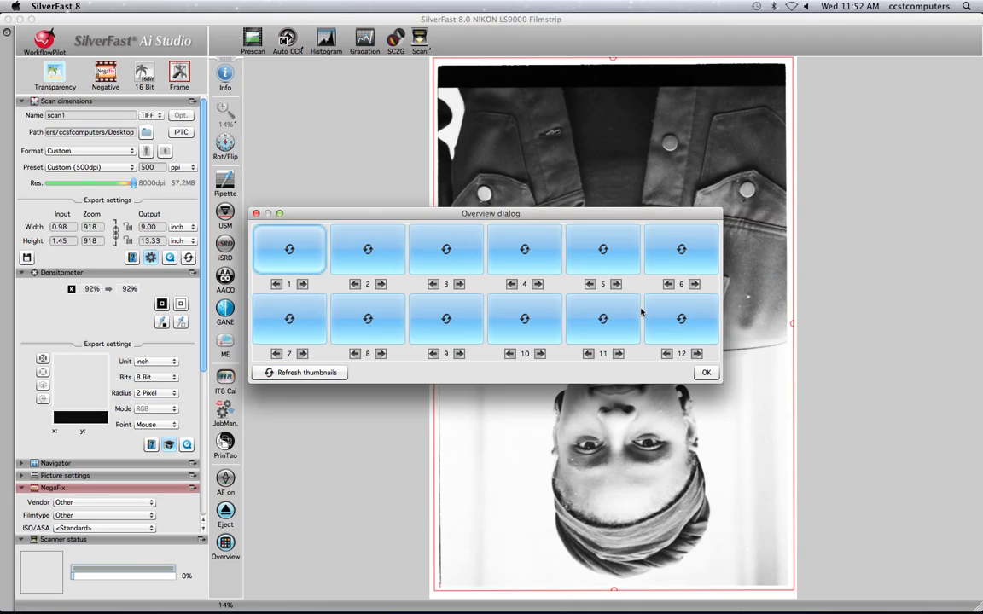
mouse_move(683, 307)
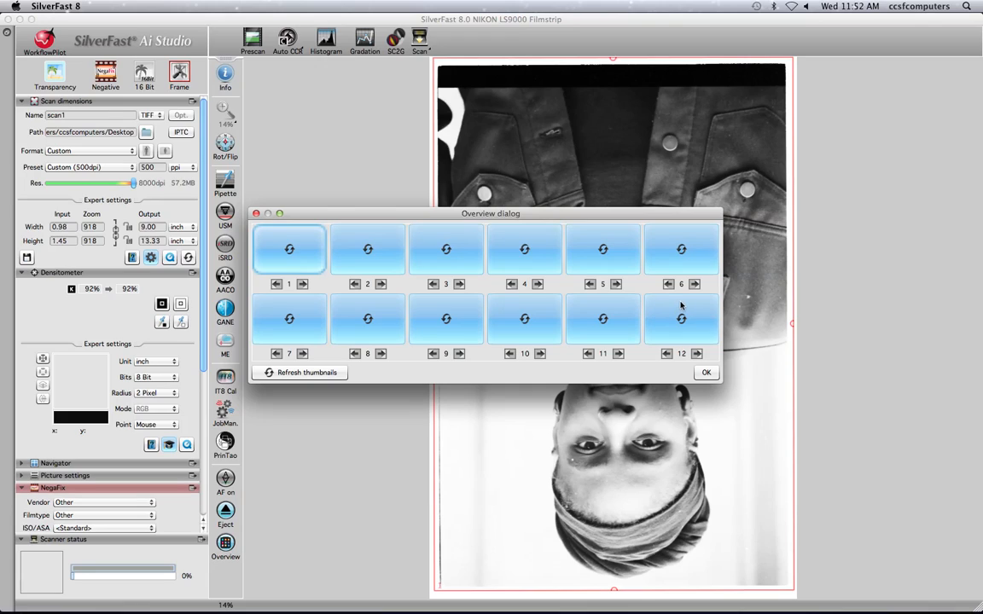
click(291, 250)
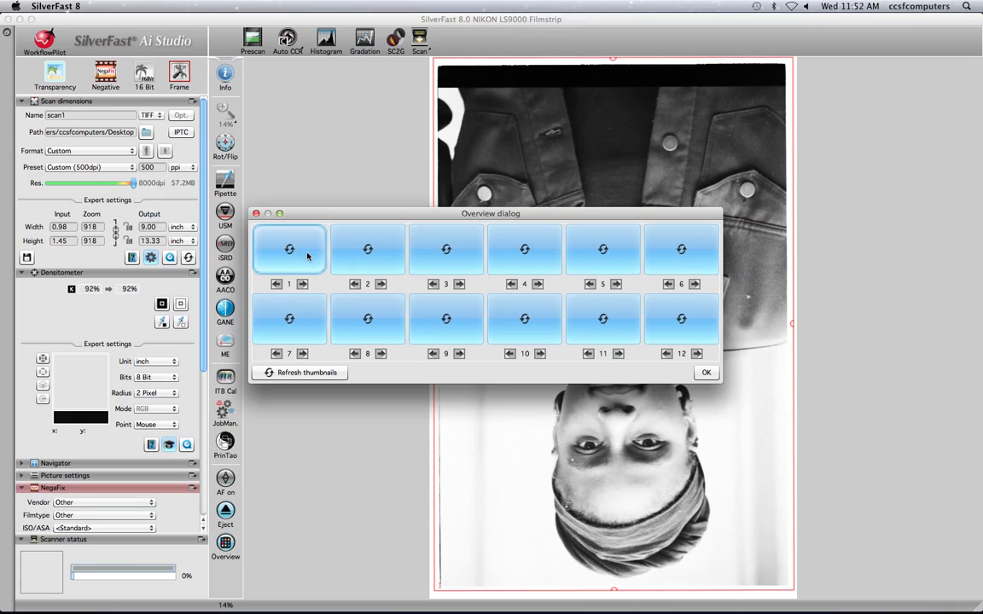
click(288, 249)
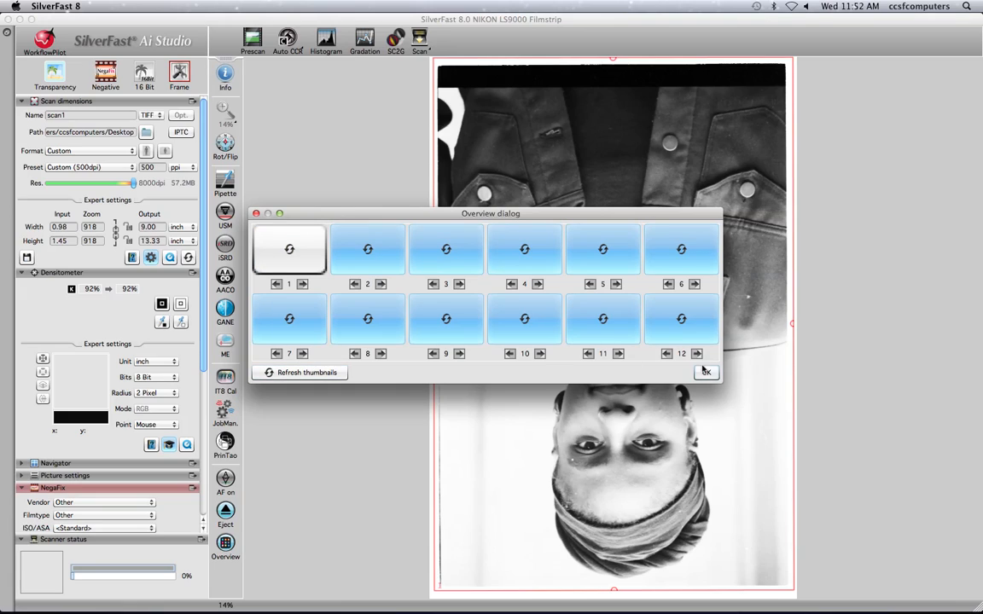
Confirm frame 1 with OK so its prescan with autofocus begins.
click(706, 372)
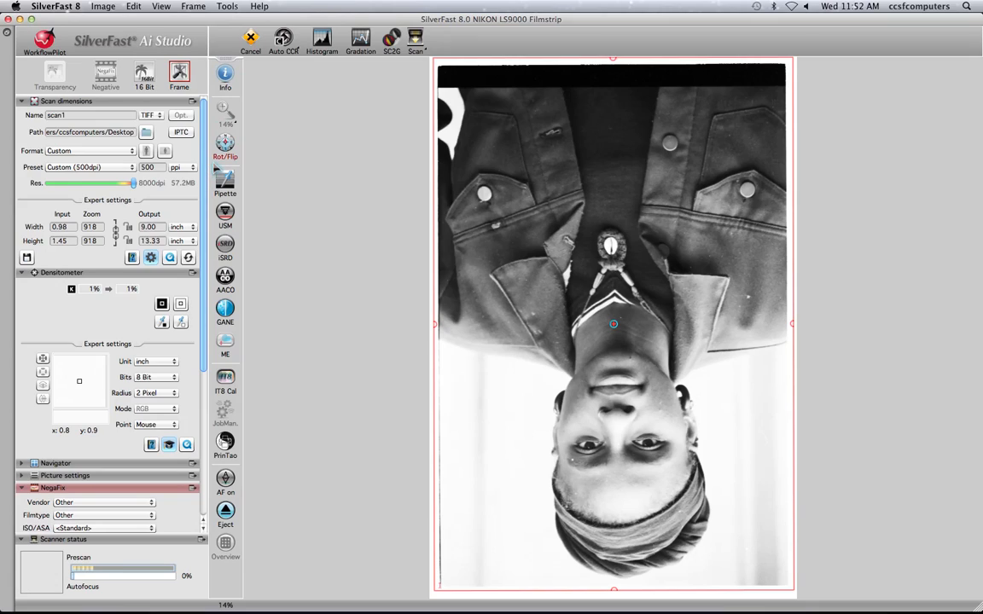
mouse_move(270, 147)
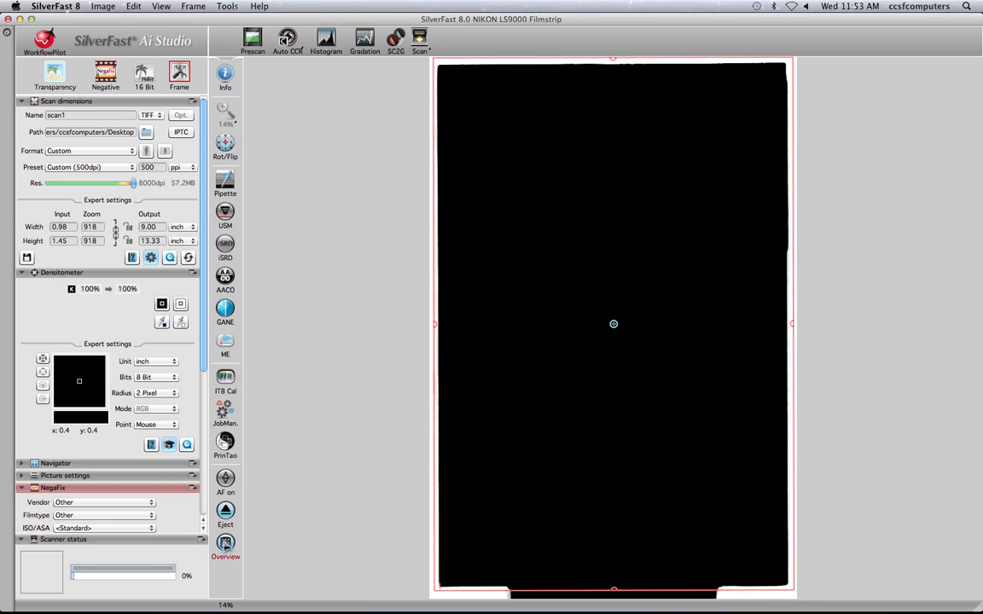
click(225, 542)
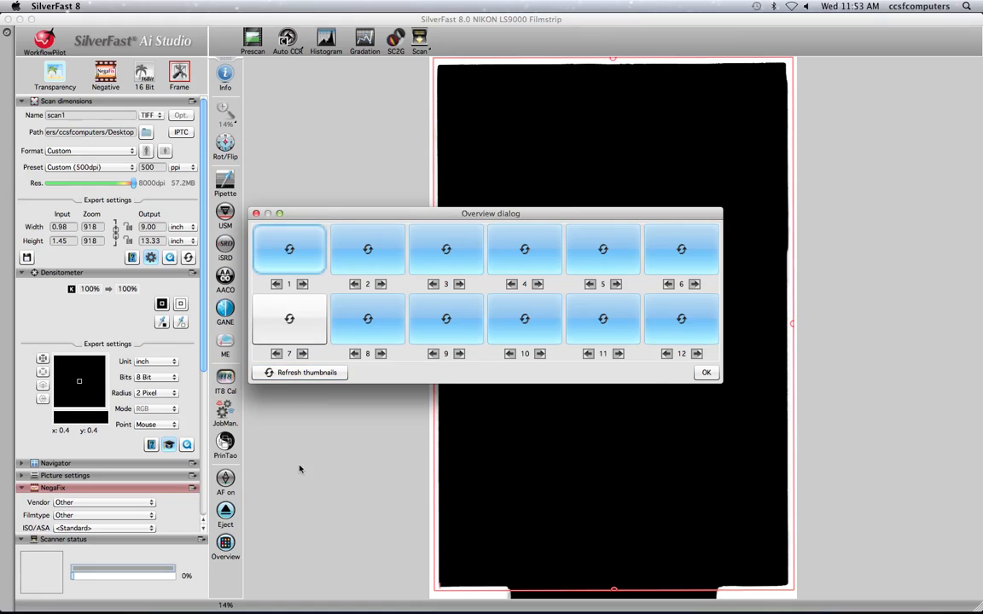
click(706, 372)
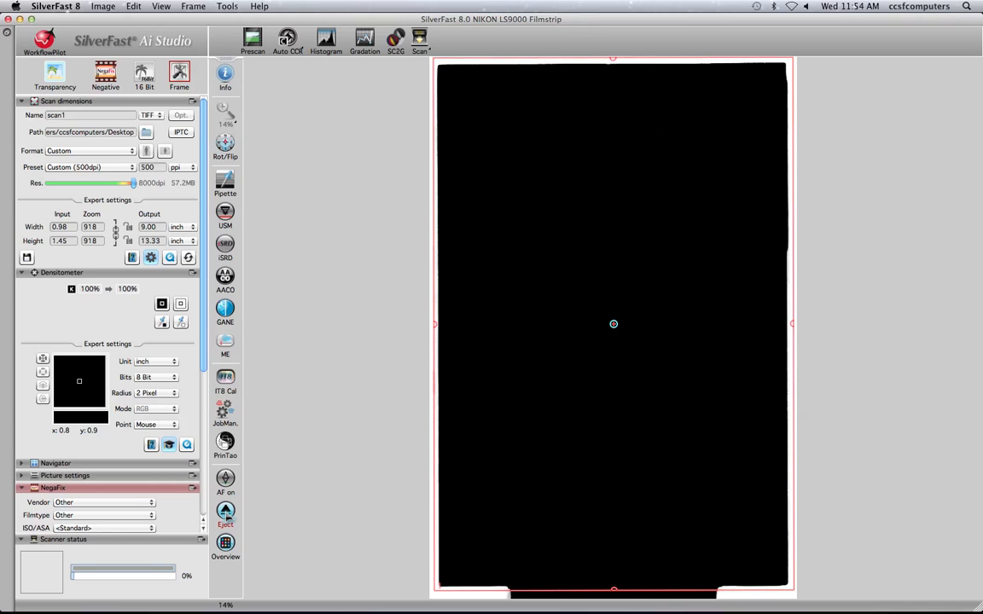
mouse_move(225, 543)
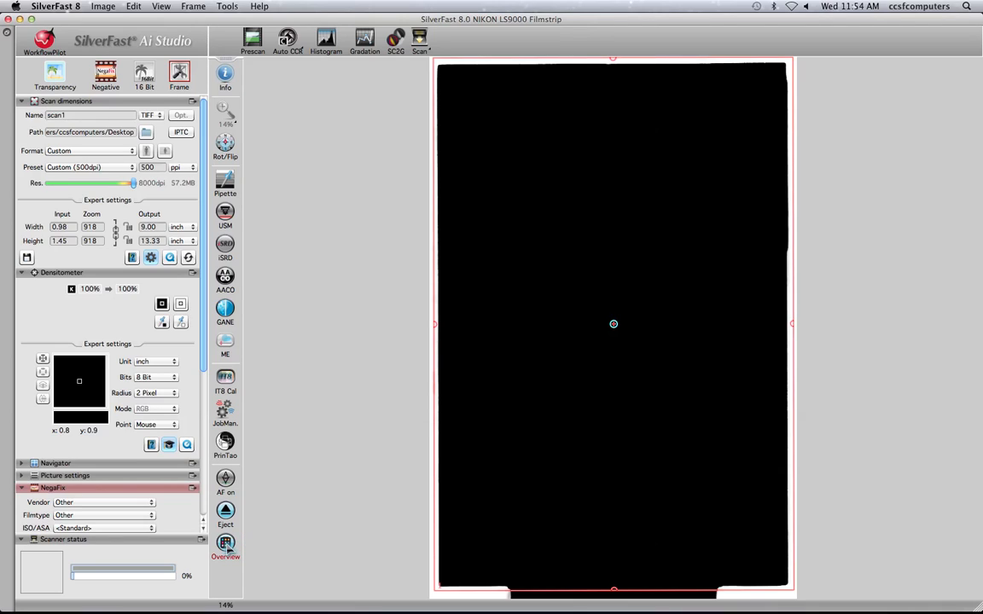
Pick frame 3 in the filmstrip overview and prescan it to get the positive portrait back.
click(225, 544)
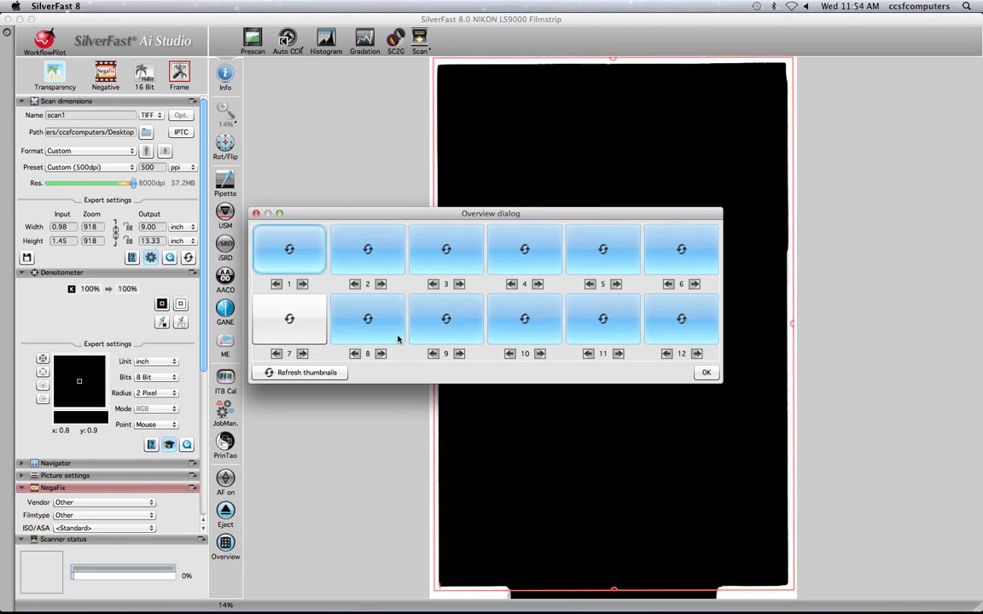
mouse_move(447, 327)
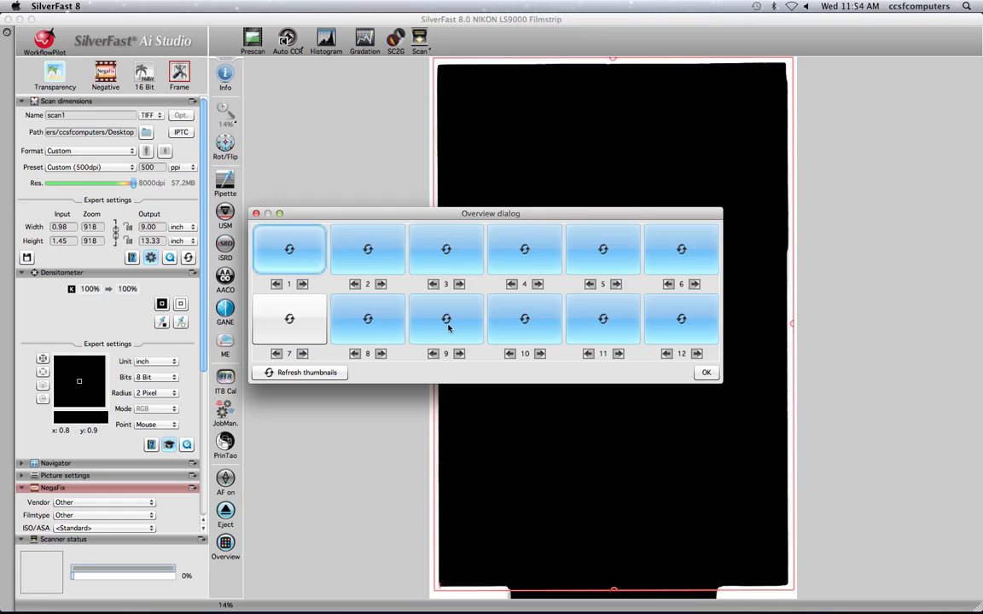
click(445, 249)
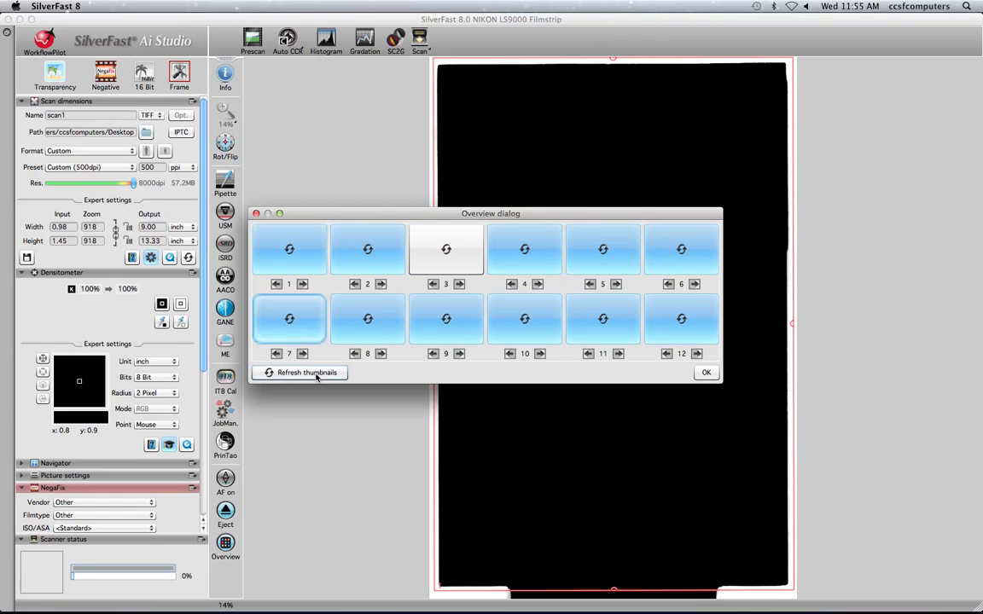
click(706, 372)
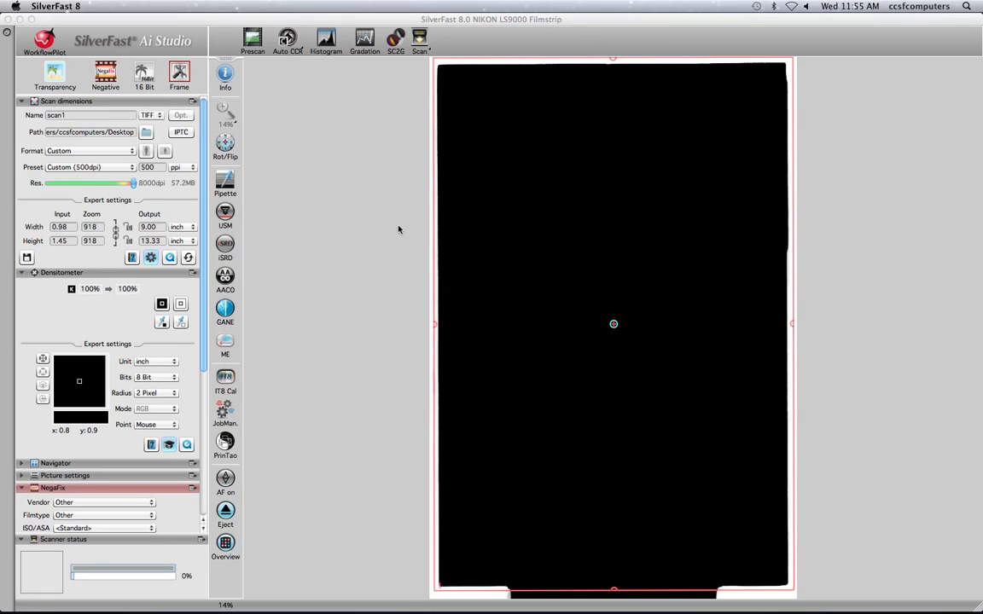
click(253, 41)
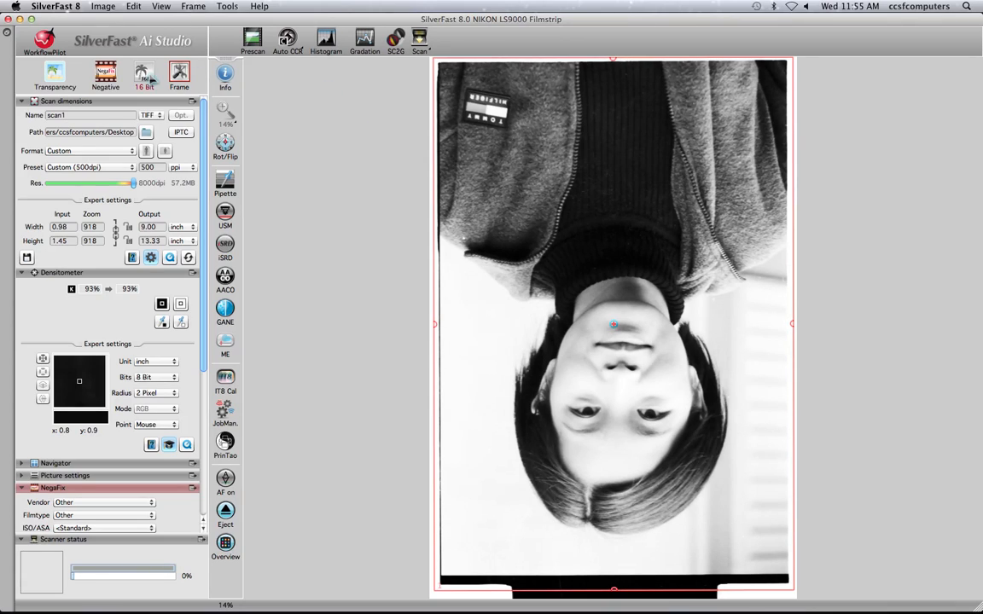
mouse_move(144, 71)
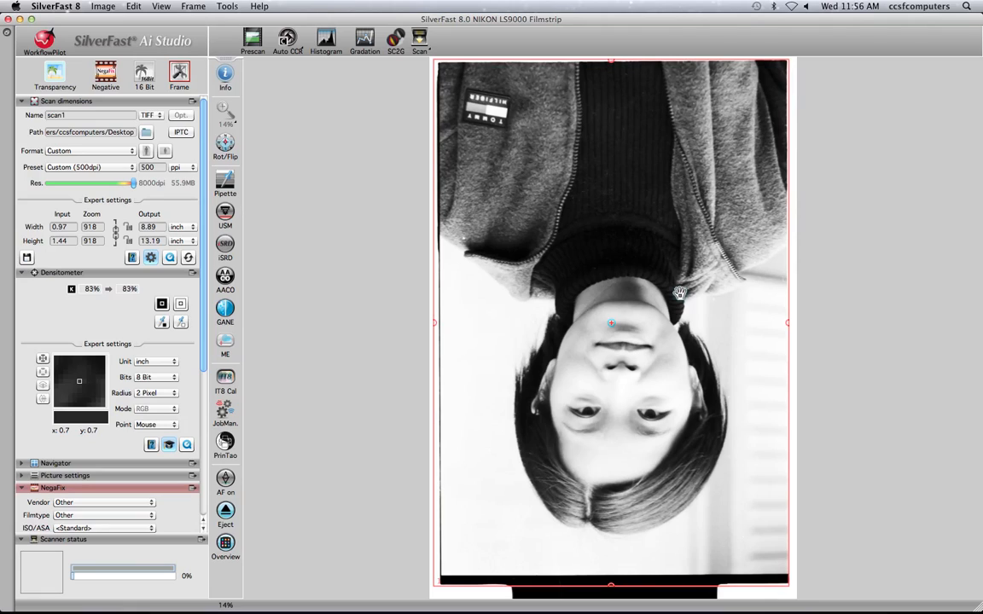
mouse_move(787, 324)
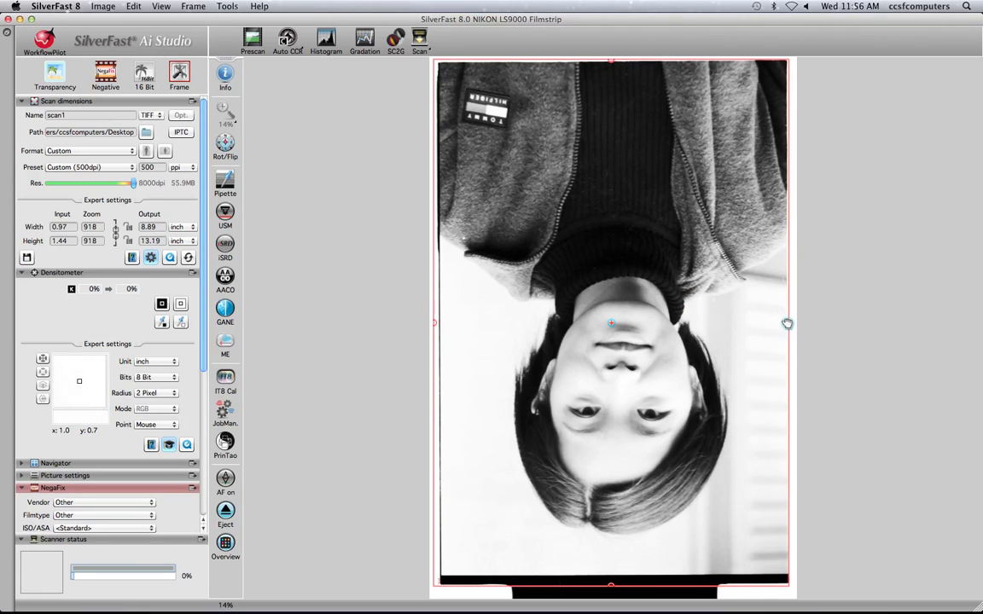
mouse_move(798, 333)
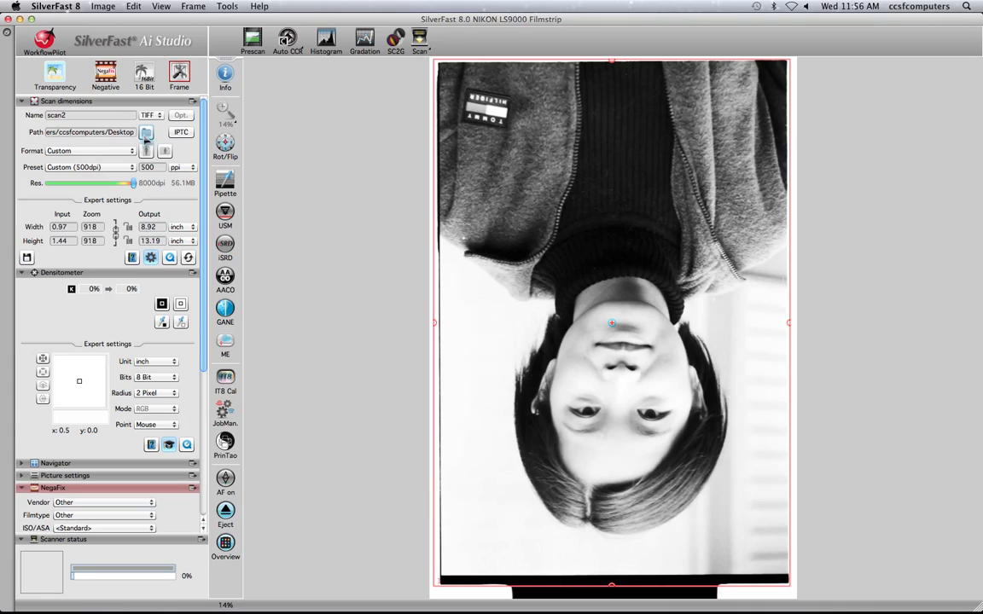
Confirm the Desktop as the save folder for scan2 via the Path folder chooser.
click(147, 134)
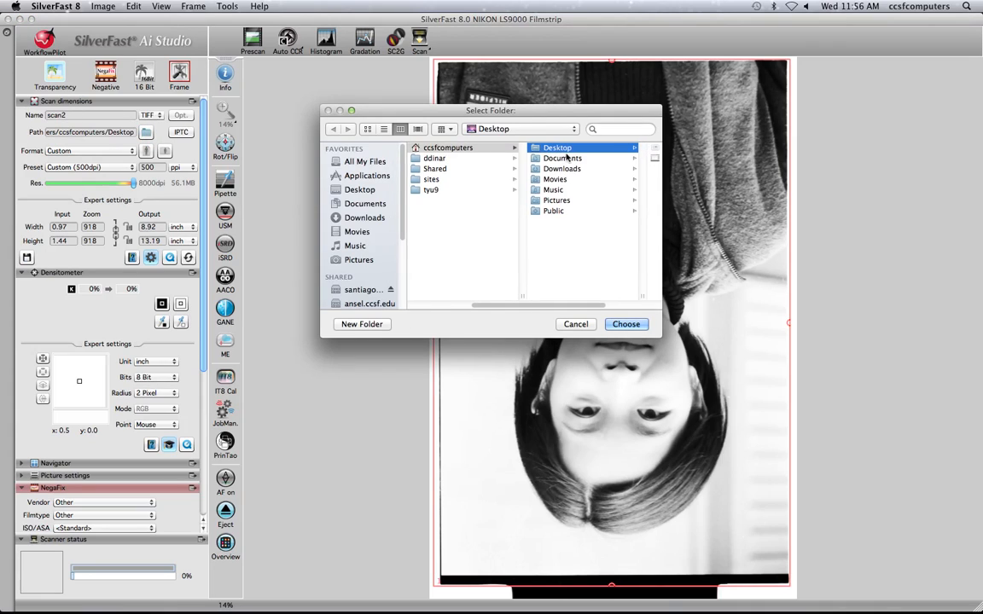
click(625, 324)
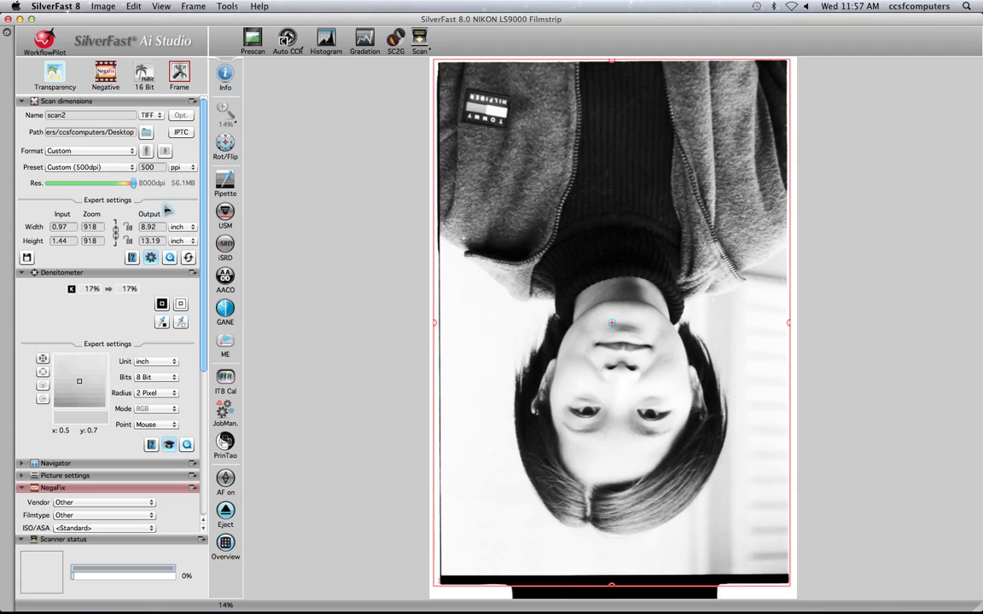
Keep the custom resolution preset so the scan runs at 360 ppi.
click(89, 167)
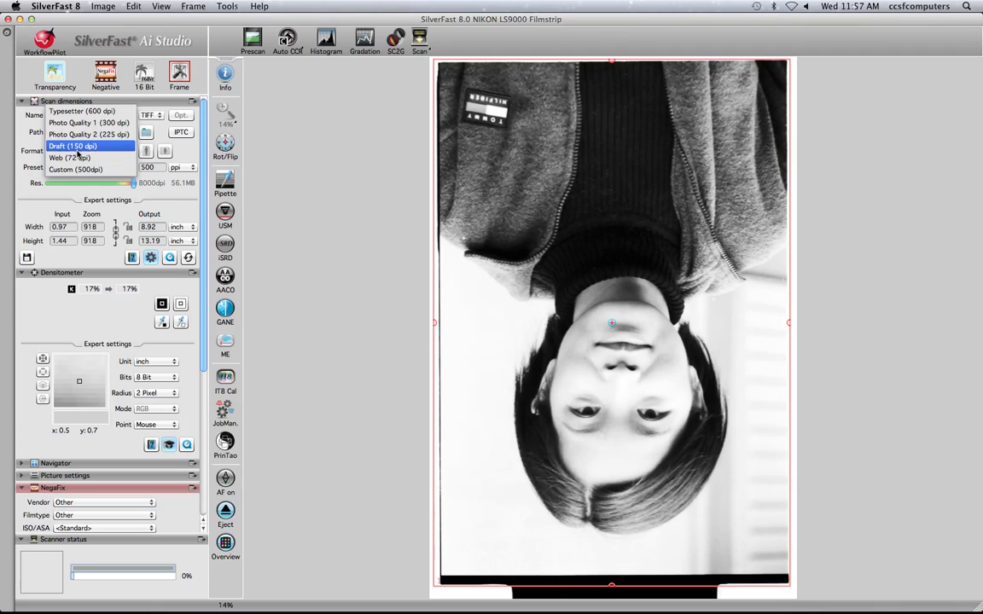
mouse_move(77, 185)
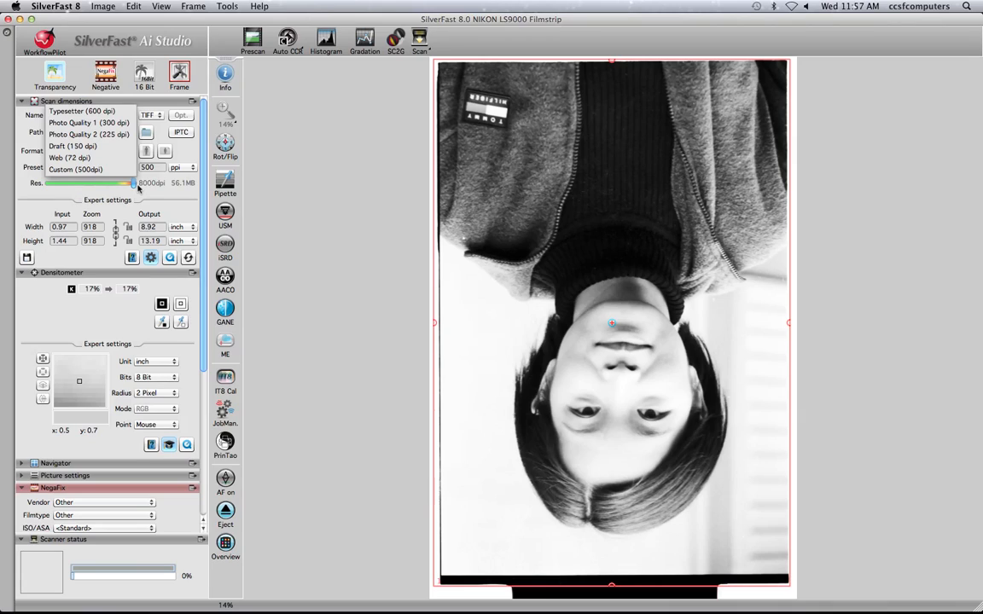
click(75, 169)
text(360)
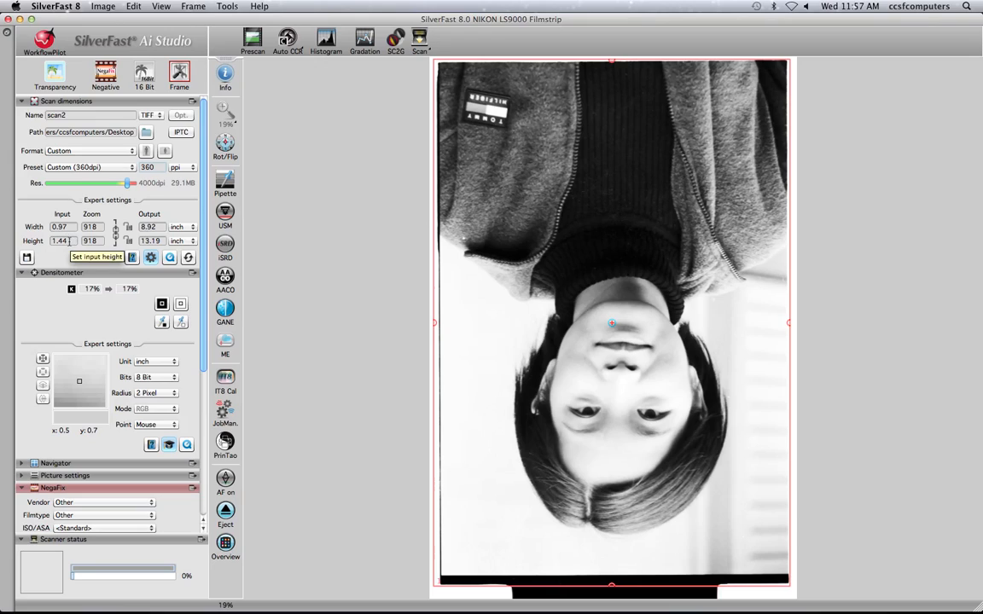
mouse_move(152, 256)
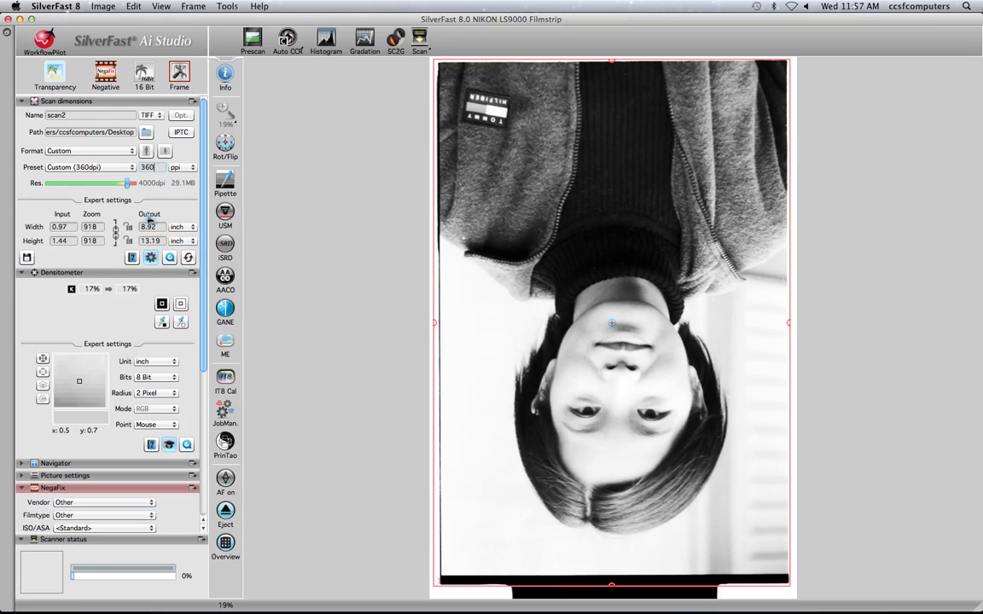
Replace the output width with 9 inches, giving a height of about 13.3 inches at 360 ppi.
triple_click(150, 225)
text(9)
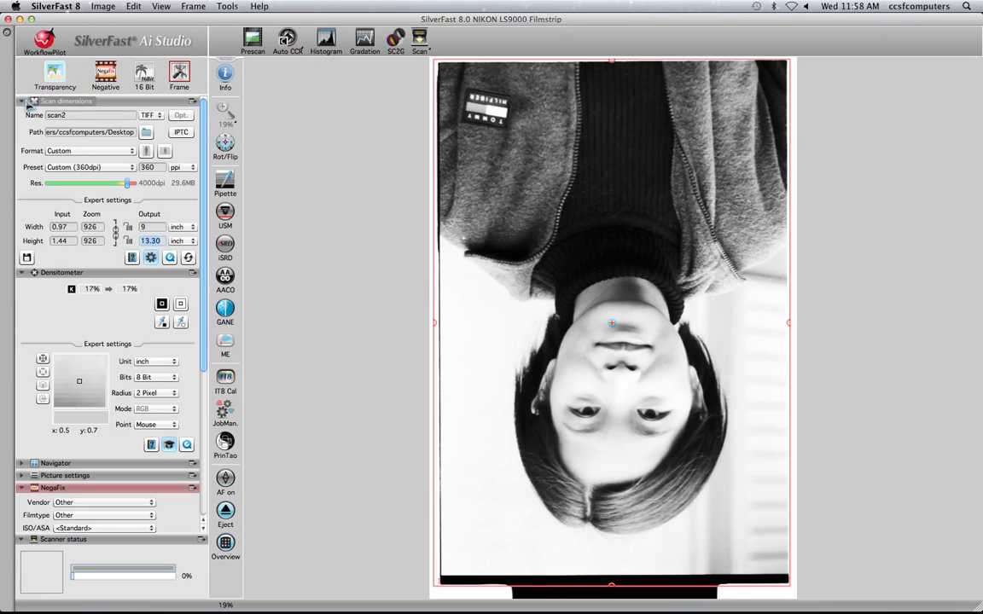
Set the scan depth to 16 Bit and raise the histogram shadow point on the preview.
click(21, 100)
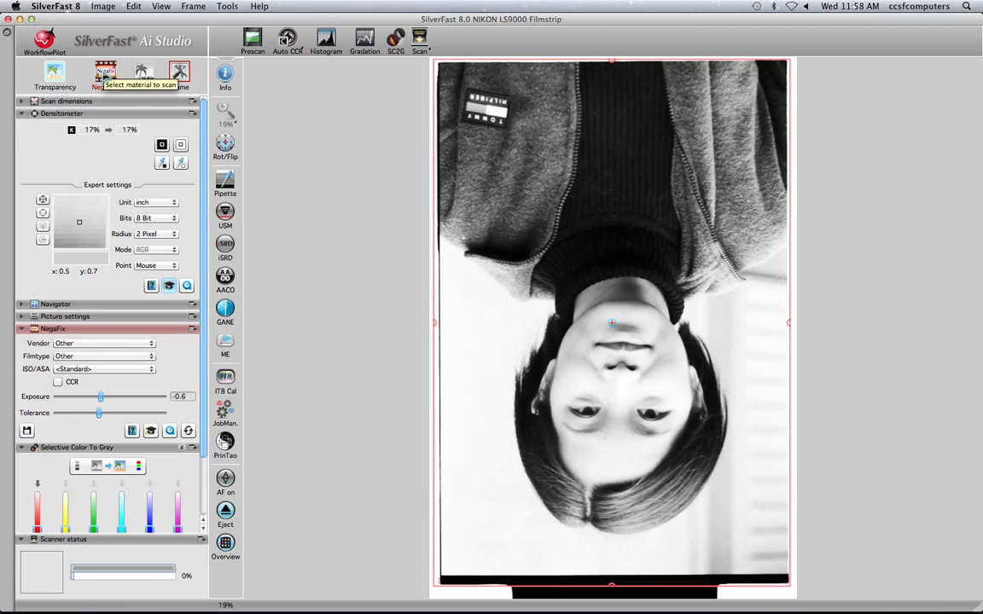
click(157, 218)
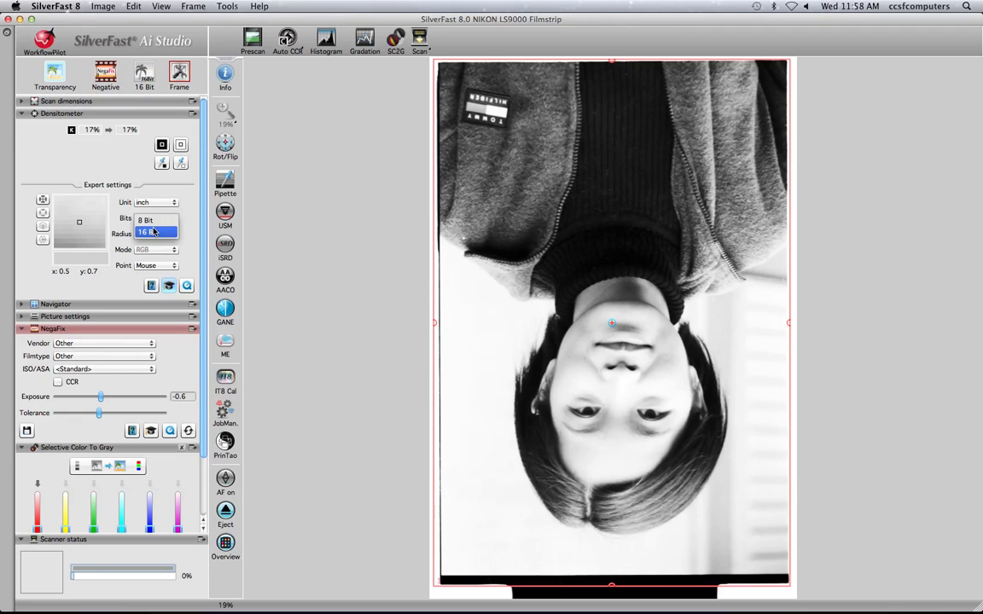
click(157, 219)
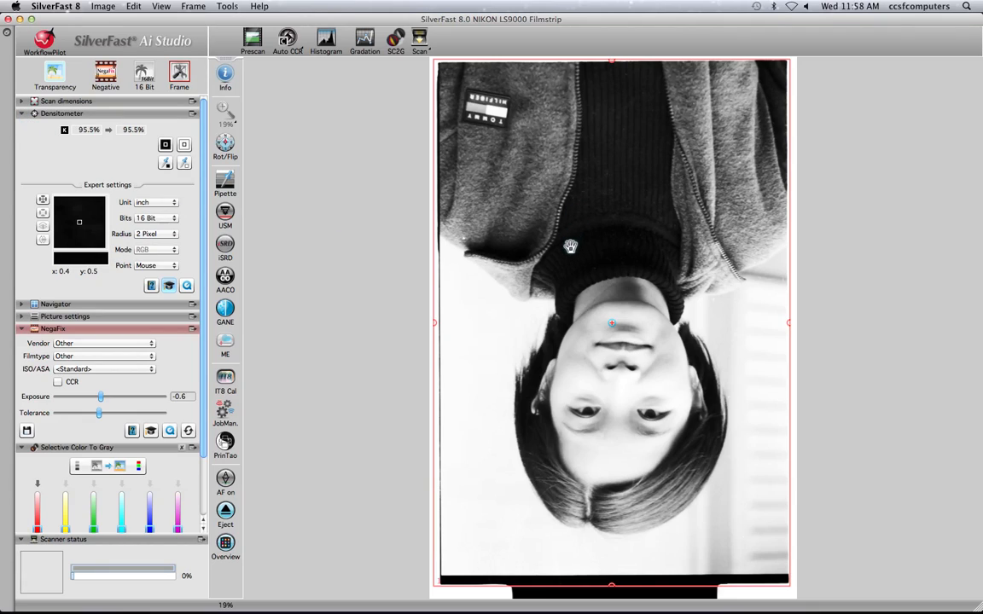
mouse_move(611, 381)
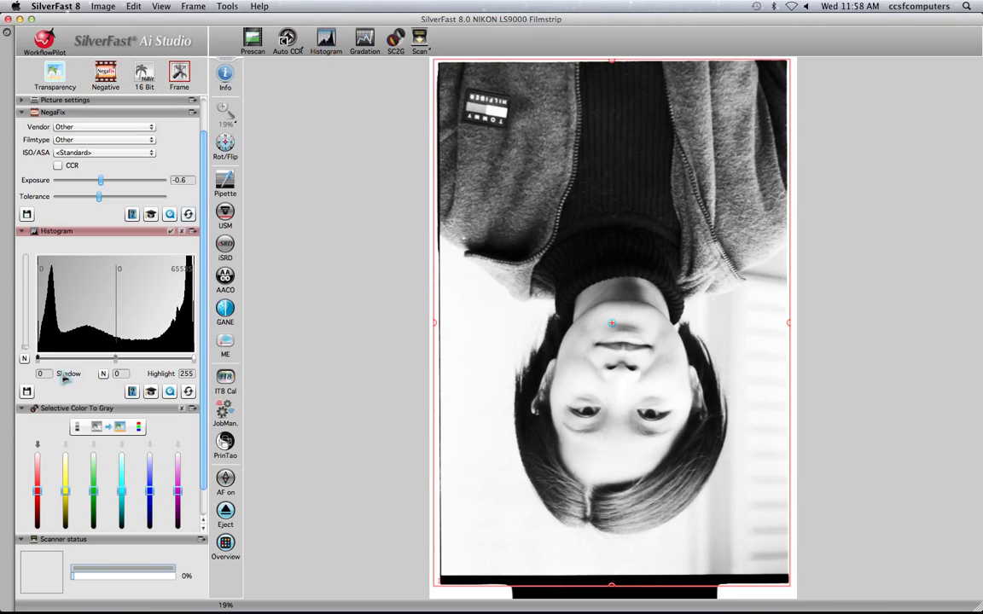
drag(195, 358, 188, 359)
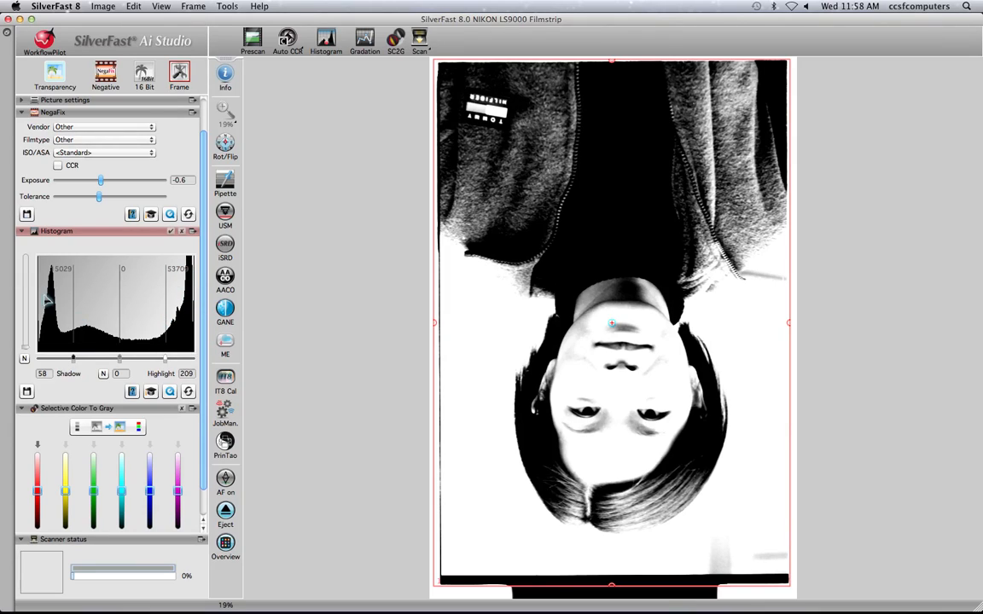
Widen the histogram range: shadow point back to the left end, highlight point moved outward.
drag(73, 358, 48, 359)
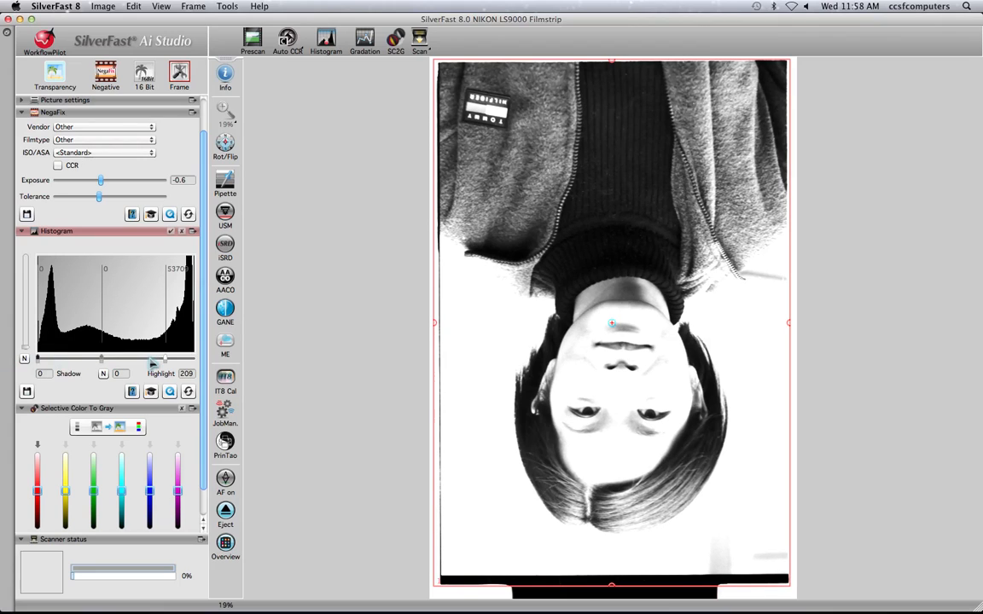
drag(161, 358, 195, 358)
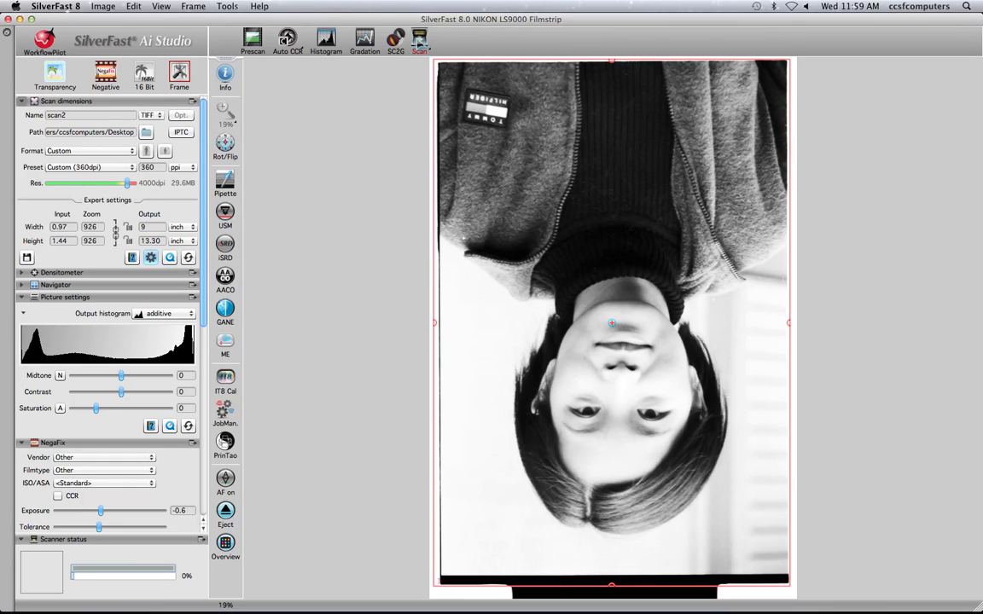
Start the final scan of scan2 to the Desktop, beginning with autofocus.
click(420, 41)
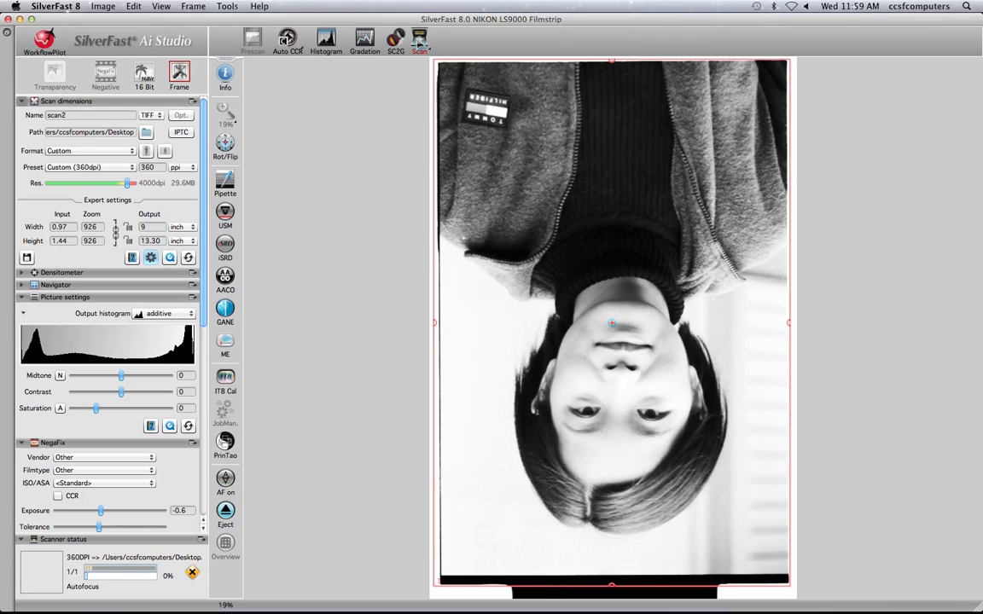